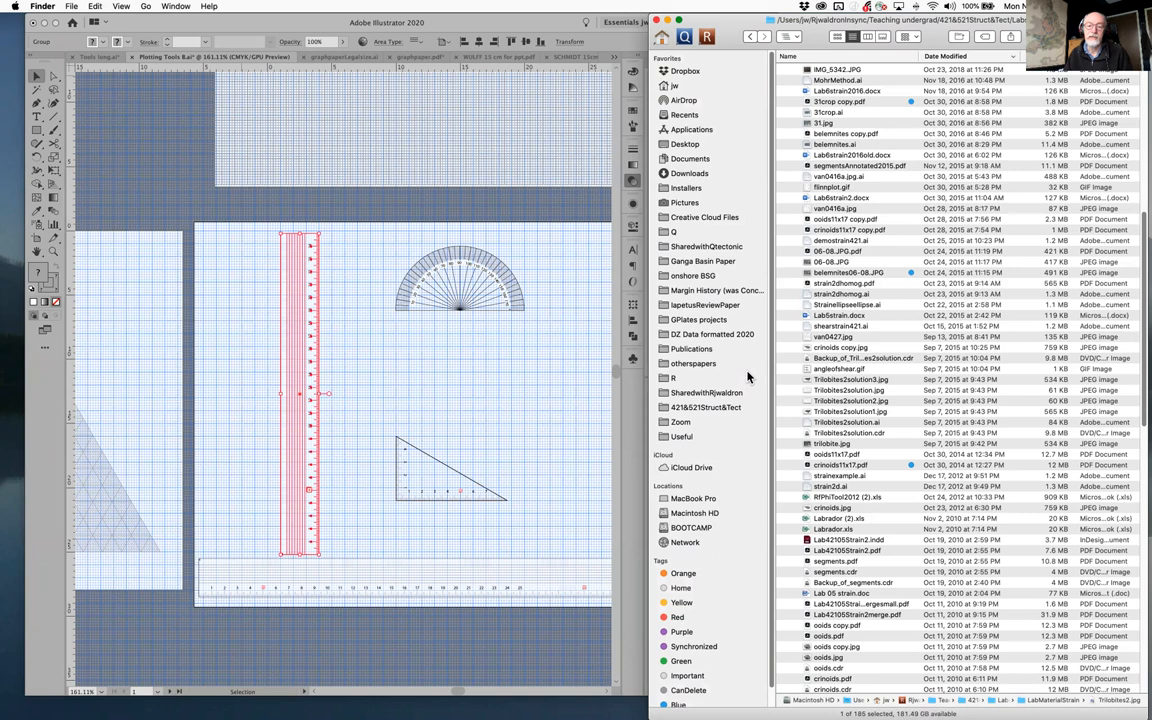
{"action": "mouse_move", "coordinate": [700, 410]}
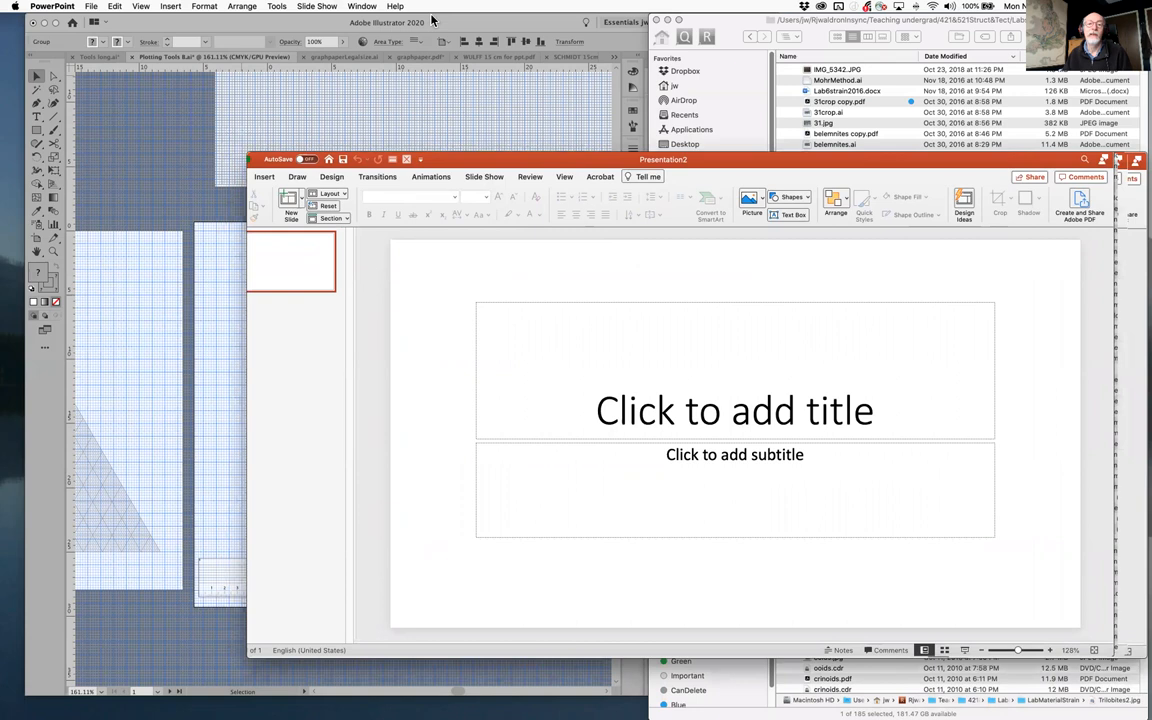
Paste the copied ruler onto the title slide, which yields a text box of numbers
{"action": "left_click", "coordinate": [109, 6]}
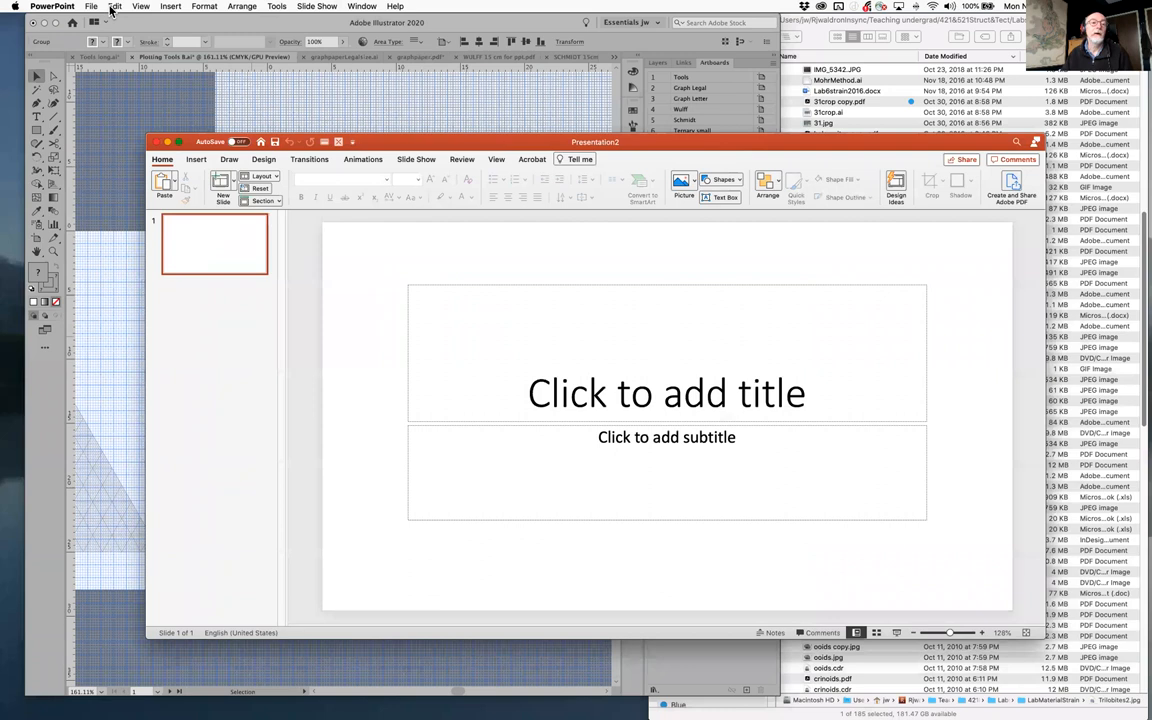
{"action": "left_click", "coordinate": [115, 6]}
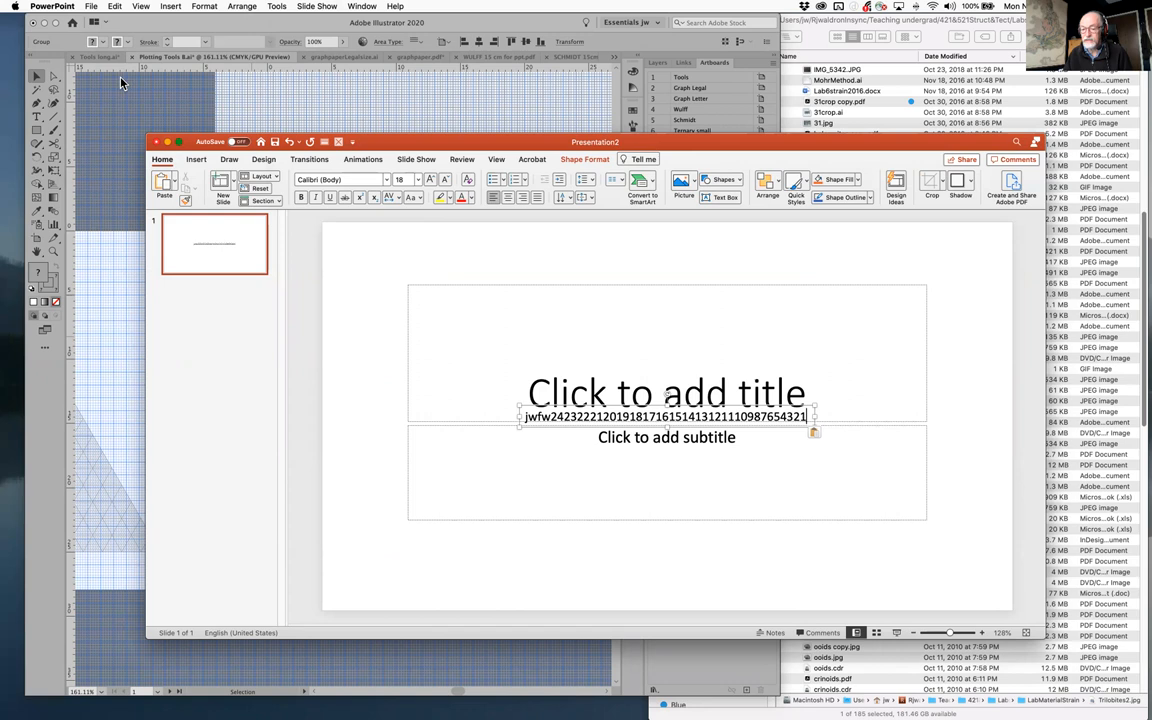
{"action": "mouse_move", "coordinate": [823, 456]}
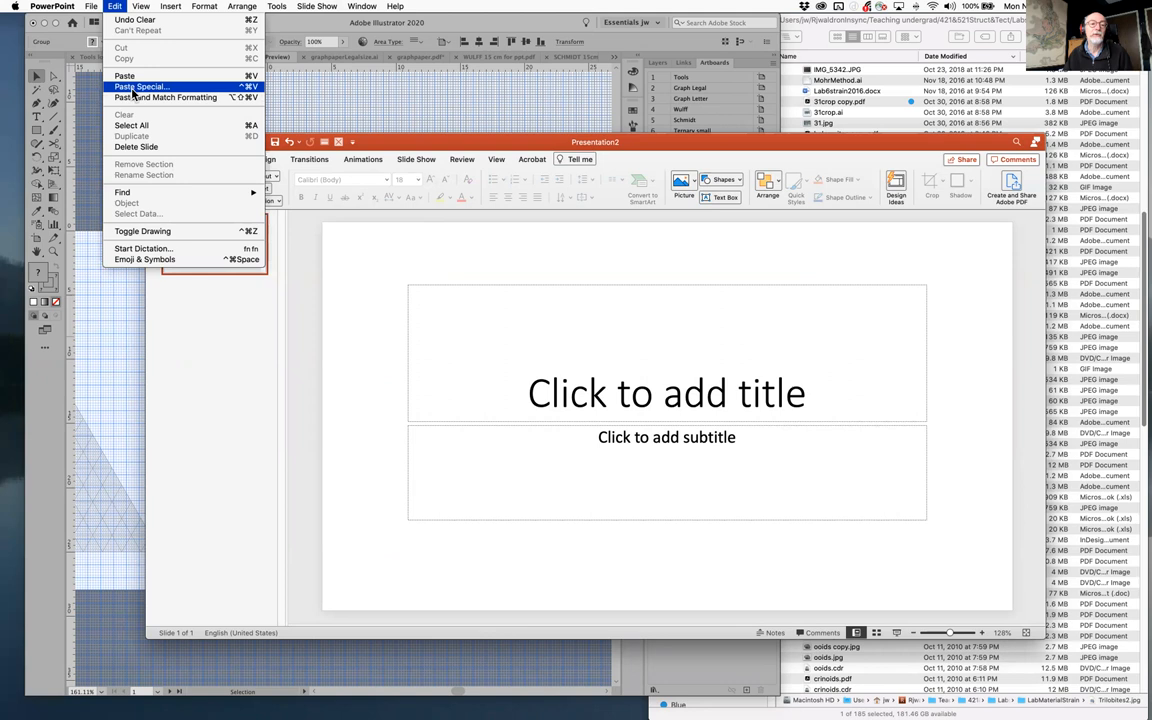
Replace the text paste with the ruler pasted as a picture spanning the slide height
{"action": "left_click", "coordinate": [124, 75]}
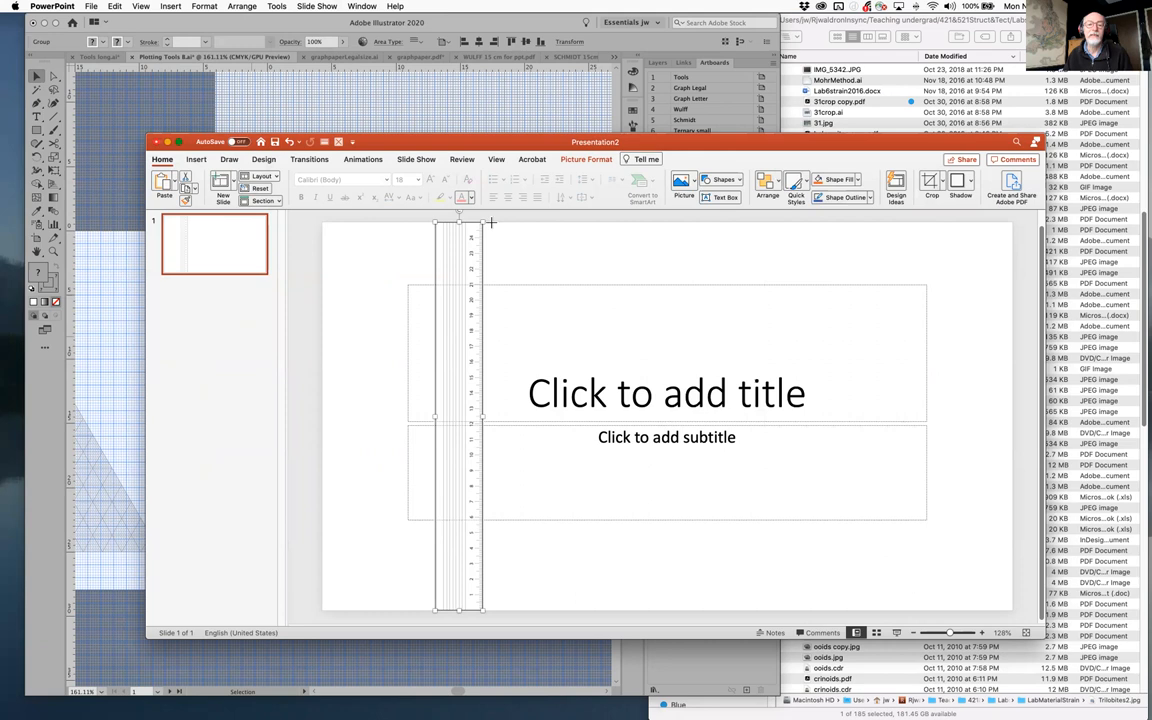
{"action": "left_click_drag", "start_coordinate": [460, 225], "coordinate": [628, 610]}
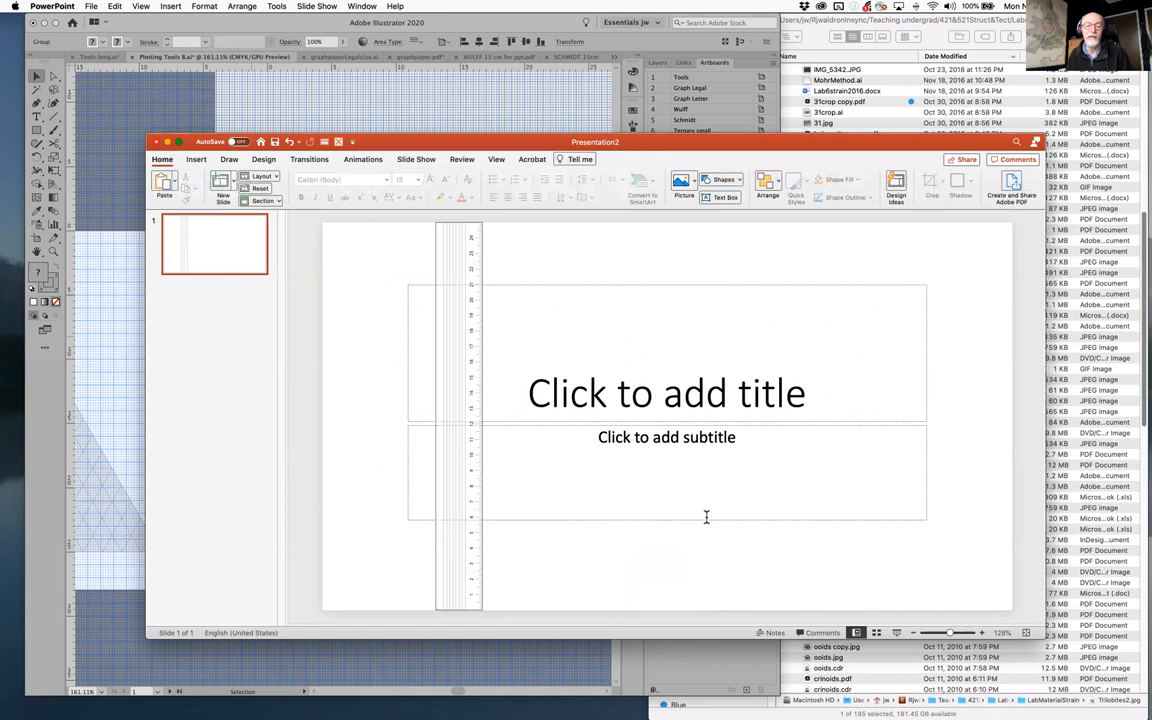
Make the slide portrait Letter Paper and scale the content up to fit
{"action": "left_click", "coordinate": [263, 160]}
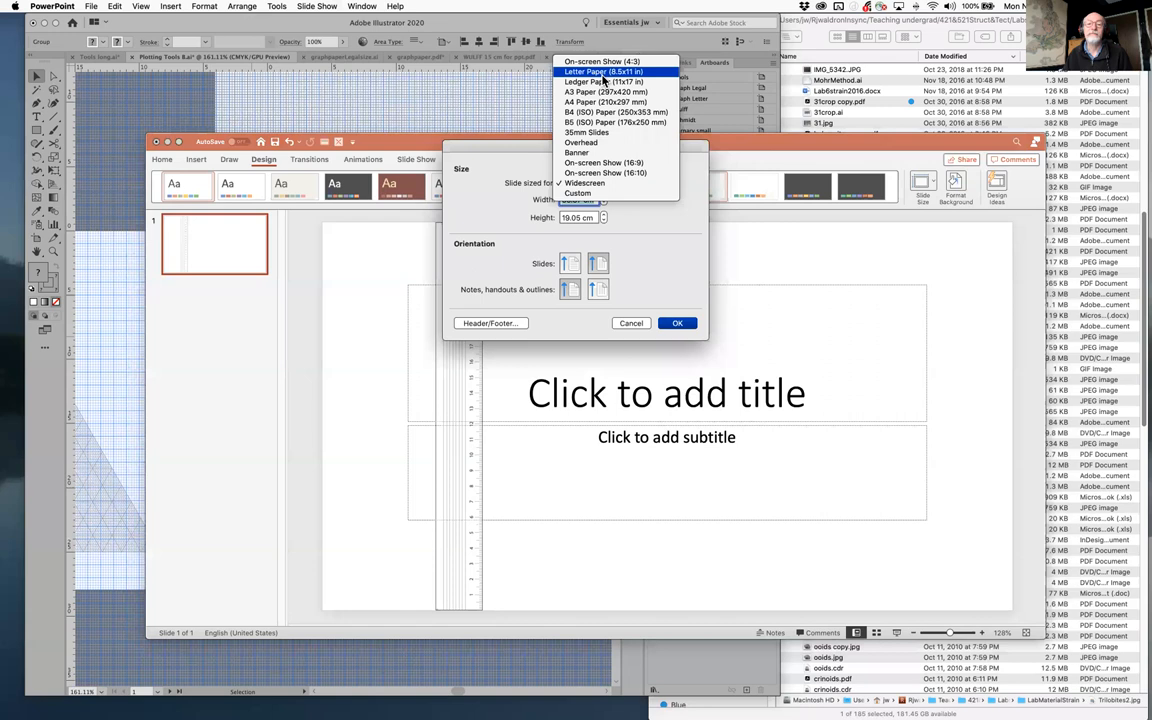
{"action": "left_click", "coordinate": [605, 71]}
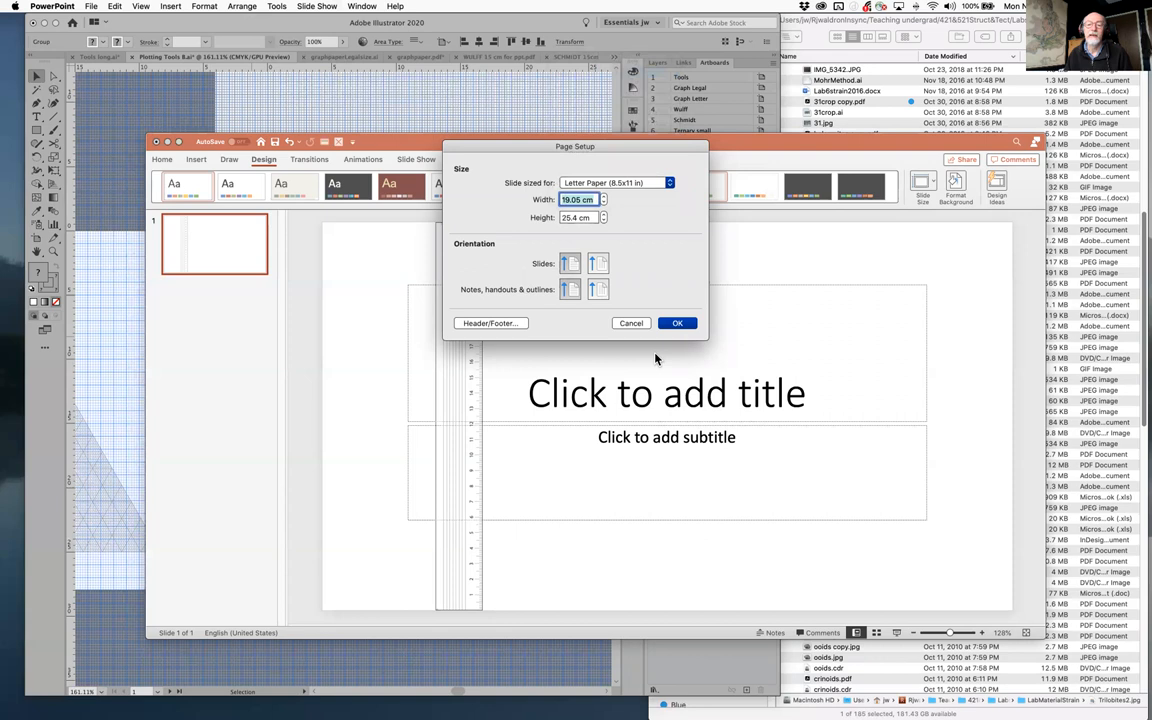
{"action": "left_click", "coordinate": [677, 322]}
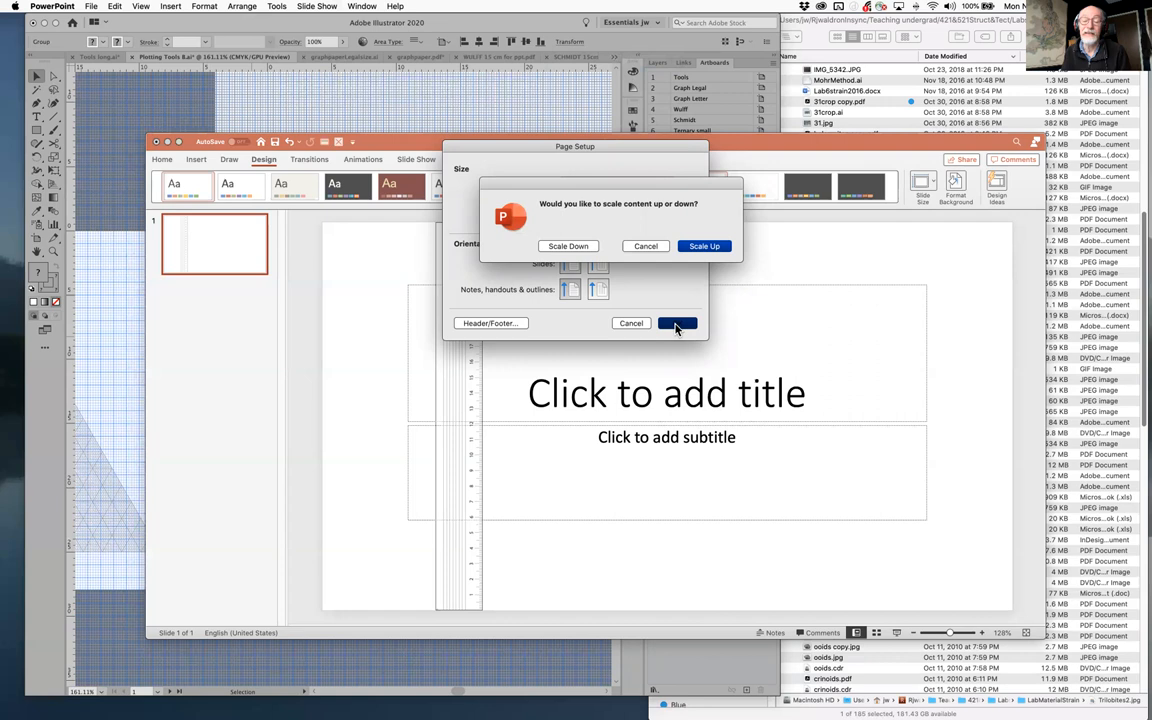
{"action": "mouse_move", "coordinate": [704, 246]}
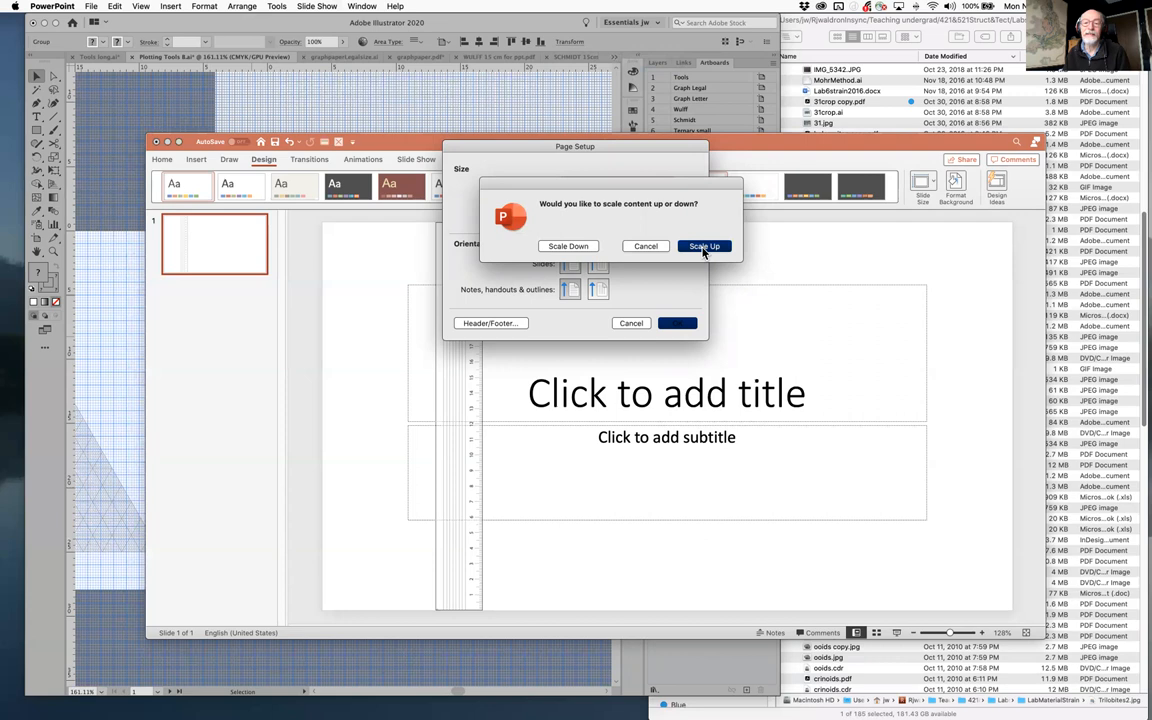
{"action": "left_click", "coordinate": [704, 246]}
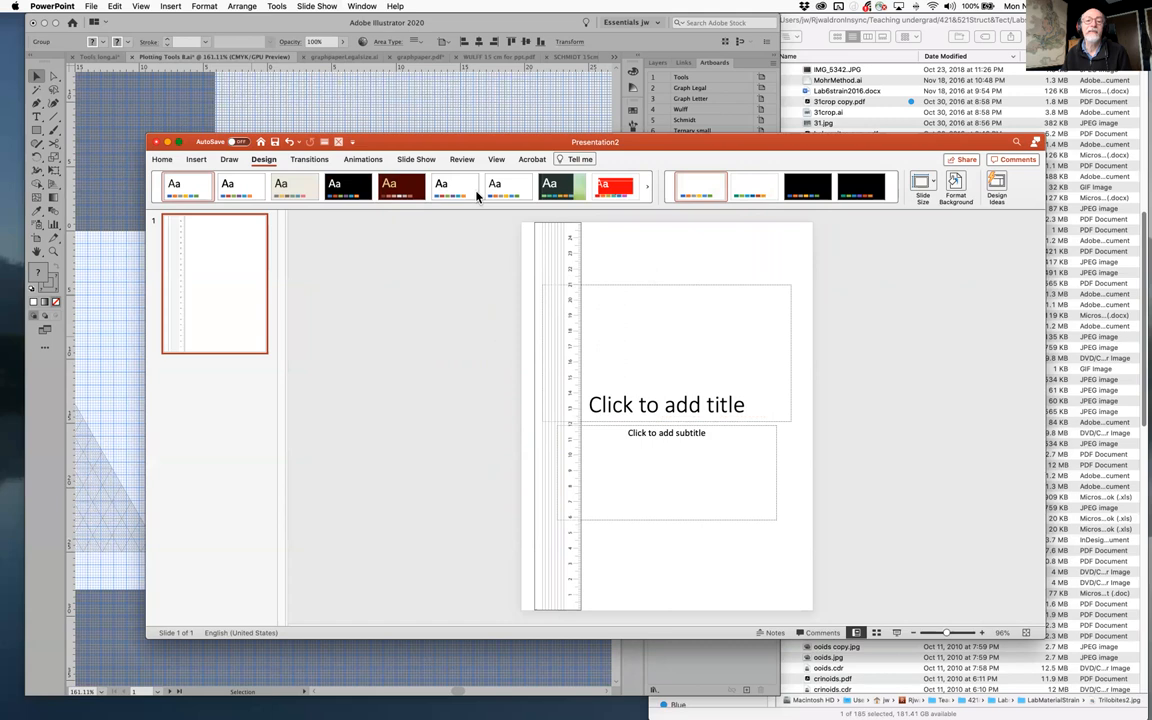
Select and delete the ruler picture, leaving only title and subtitle placeholders
{"action": "left_click", "coordinate": [162, 159]}
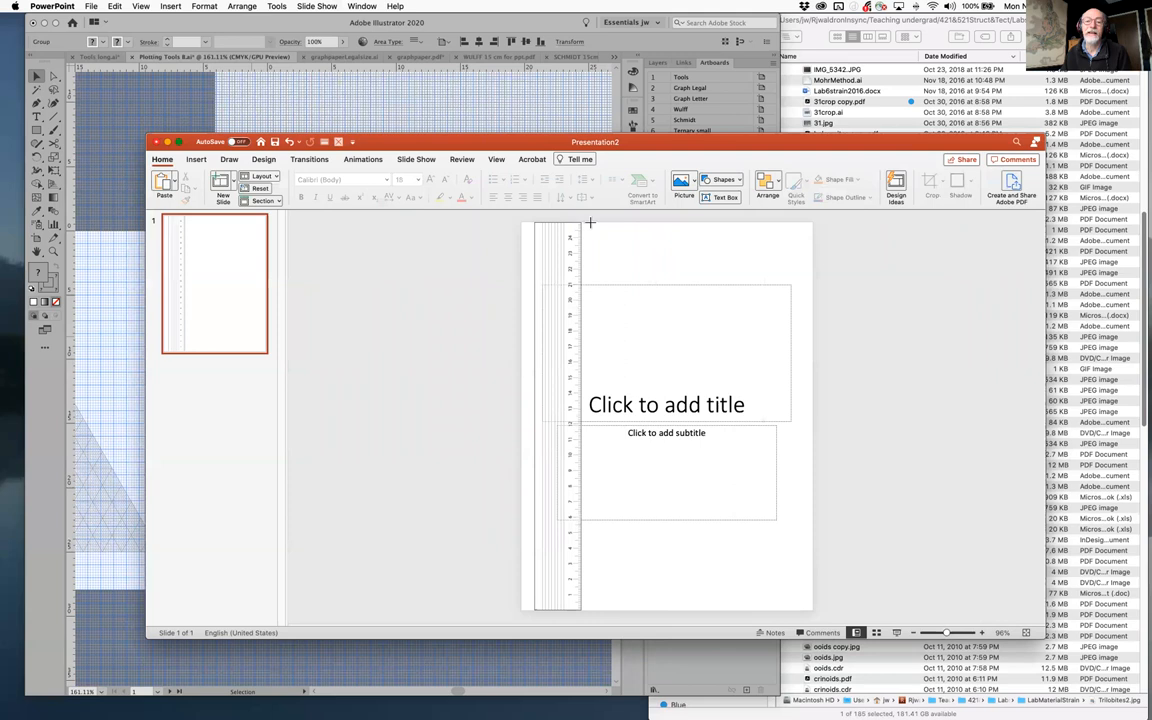
{"action": "left_click_drag", "start_coordinate": [590, 222], "coordinate": [697, 607]}
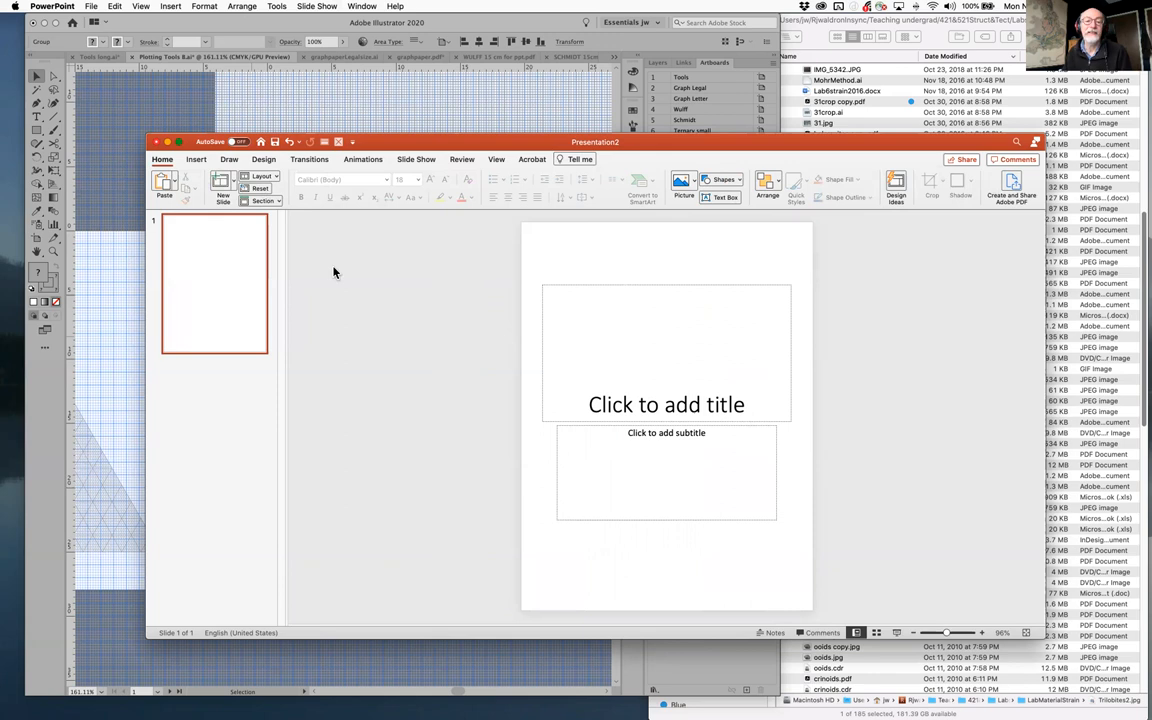
Set a custom 50 cm by 30 cm slide size and scale the content up
{"action": "left_click", "coordinate": [264, 159]}
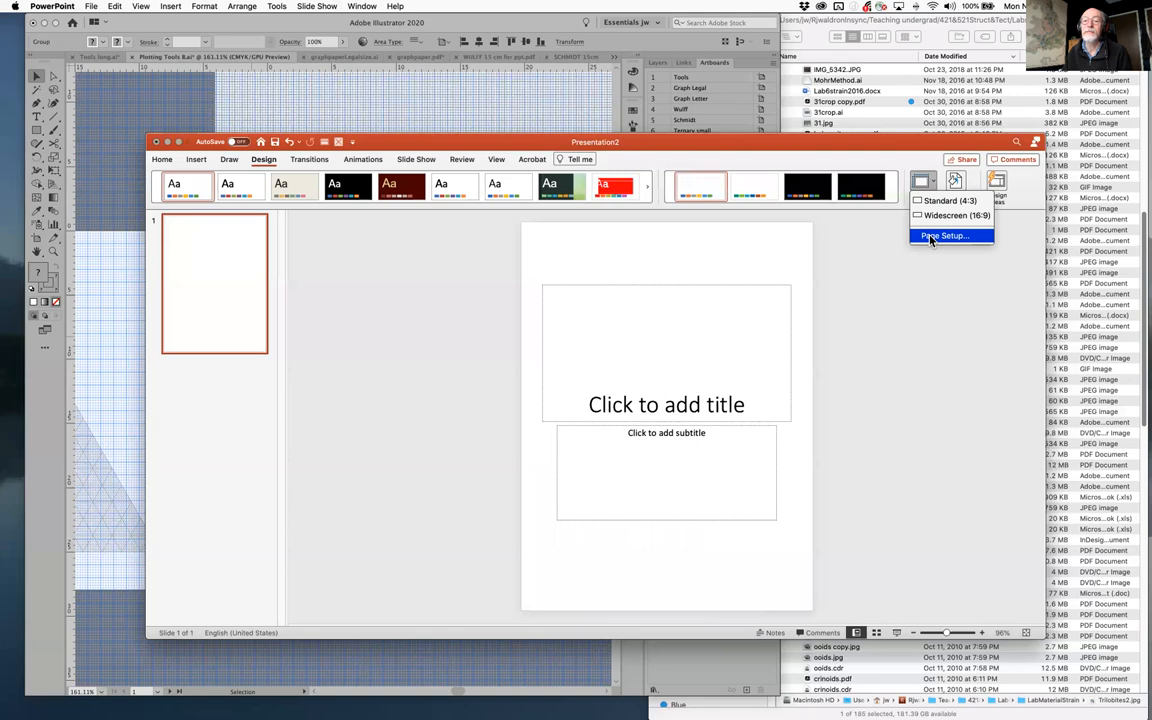
{"action": "left_click", "coordinate": [944, 235]}
{"action": "type", "text": "30"}
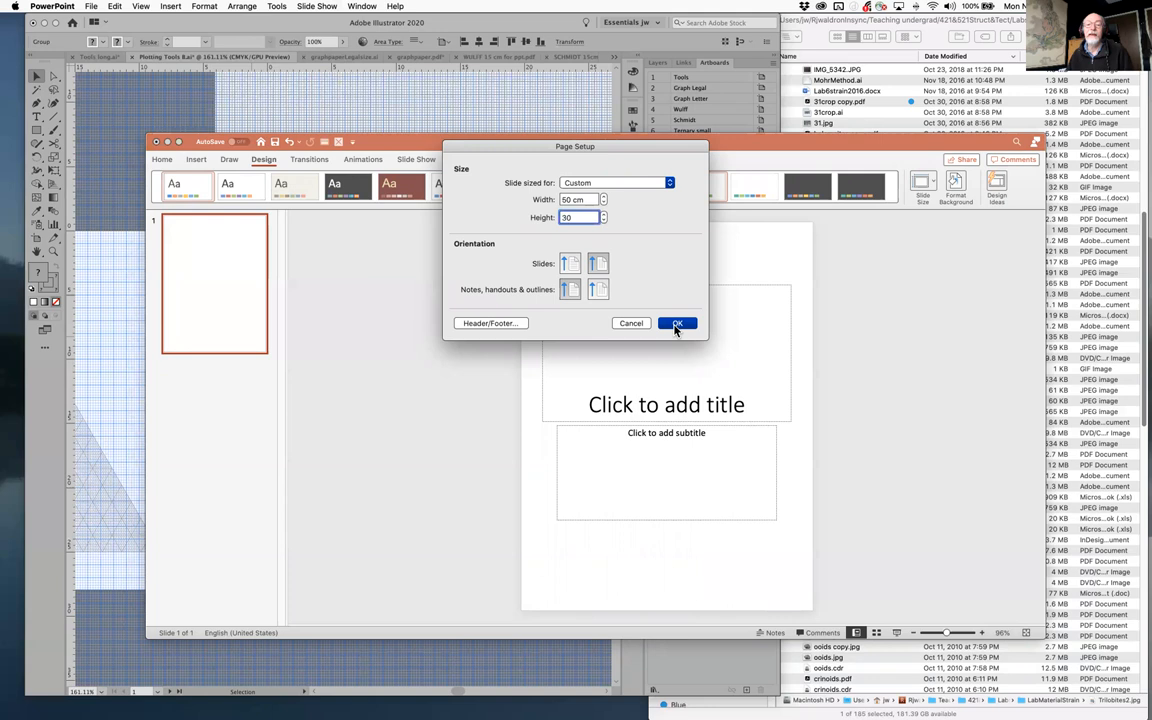
{"action": "left_click", "coordinate": [677, 323]}
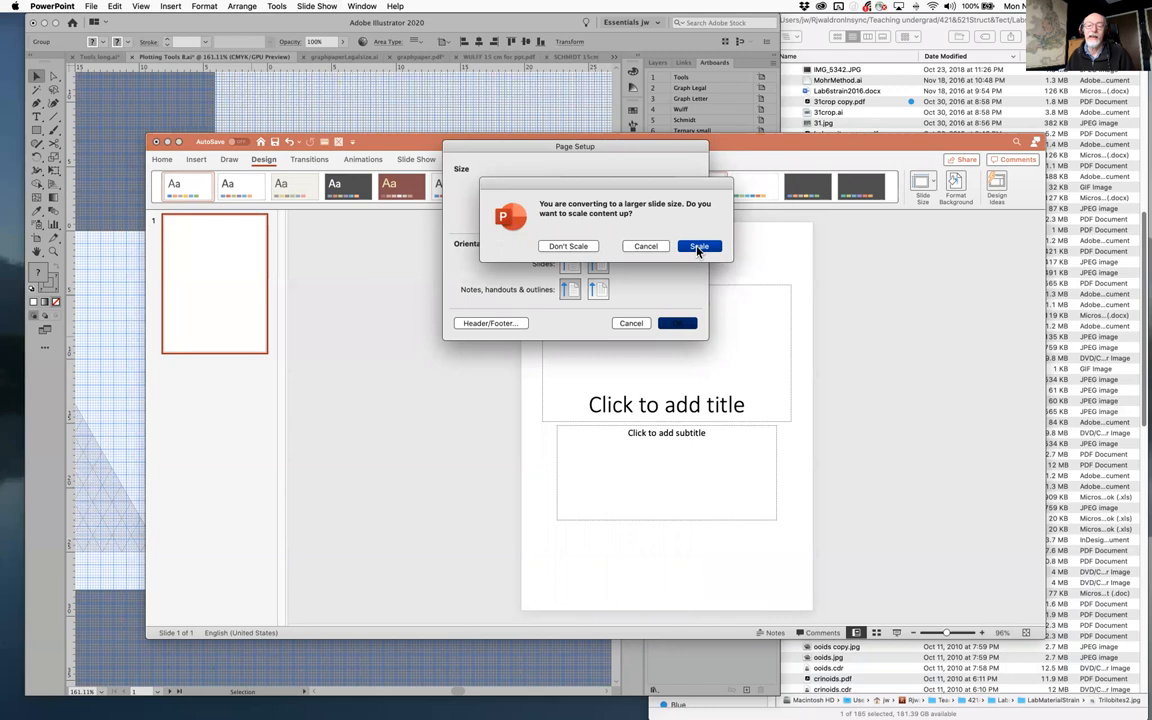
{"action": "left_click", "coordinate": [699, 246]}
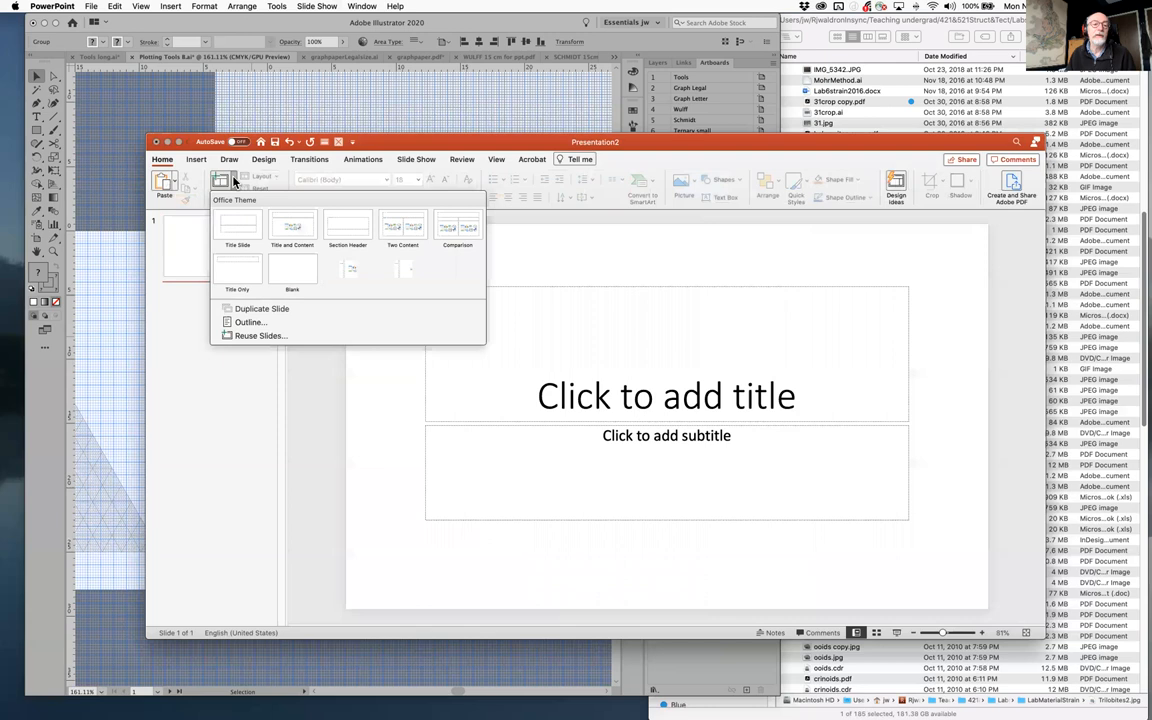
Insert a Blank layout slide after the title slide
{"action": "left_click", "coordinate": [293, 270]}
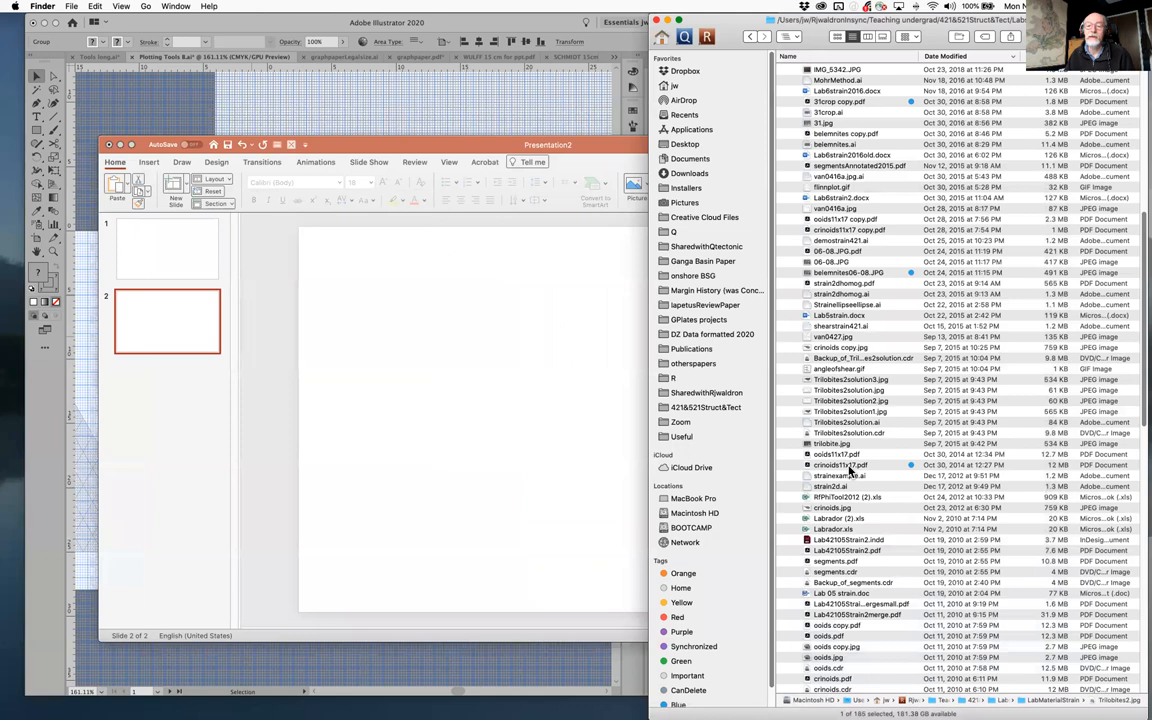
Drag crinoids11x17.pdf from Finder onto slide 2 so the fossil slab fills it
{"action": "left_click_drag", "start_coordinate": [840, 464], "coordinate": [540, 420]}
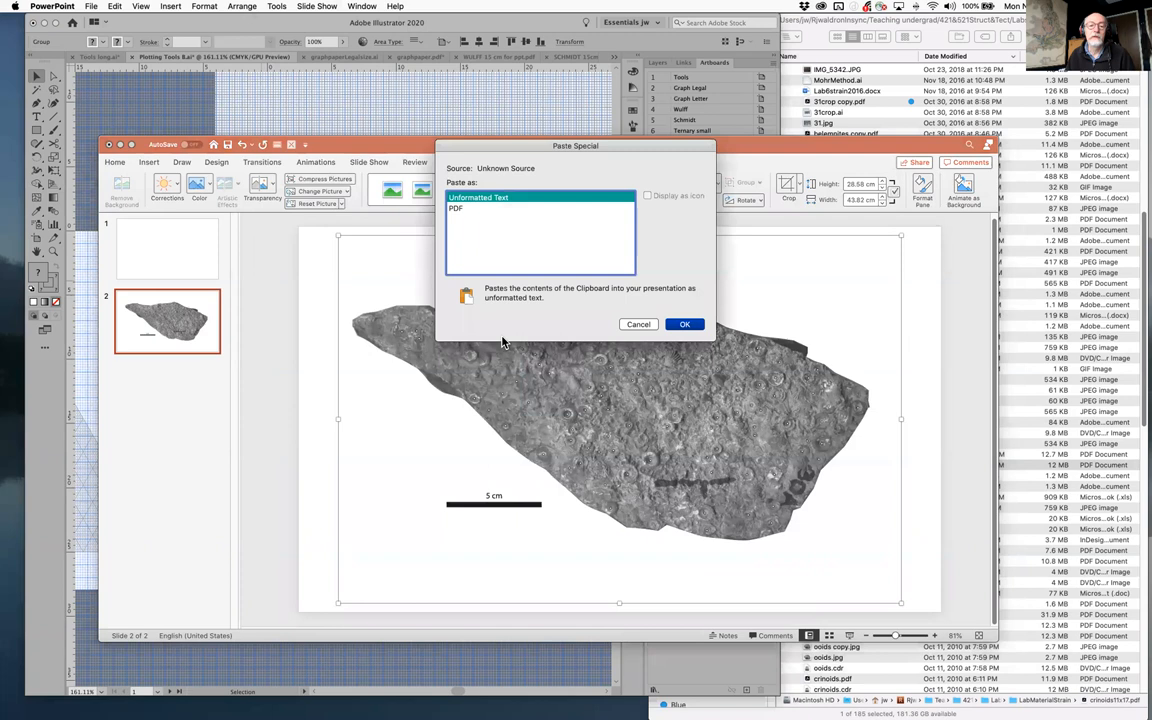
Paste the ruler as a picture over the slab and draw a 3.7 cm line across it
{"action": "left_click", "coordinate": [685, 323]}
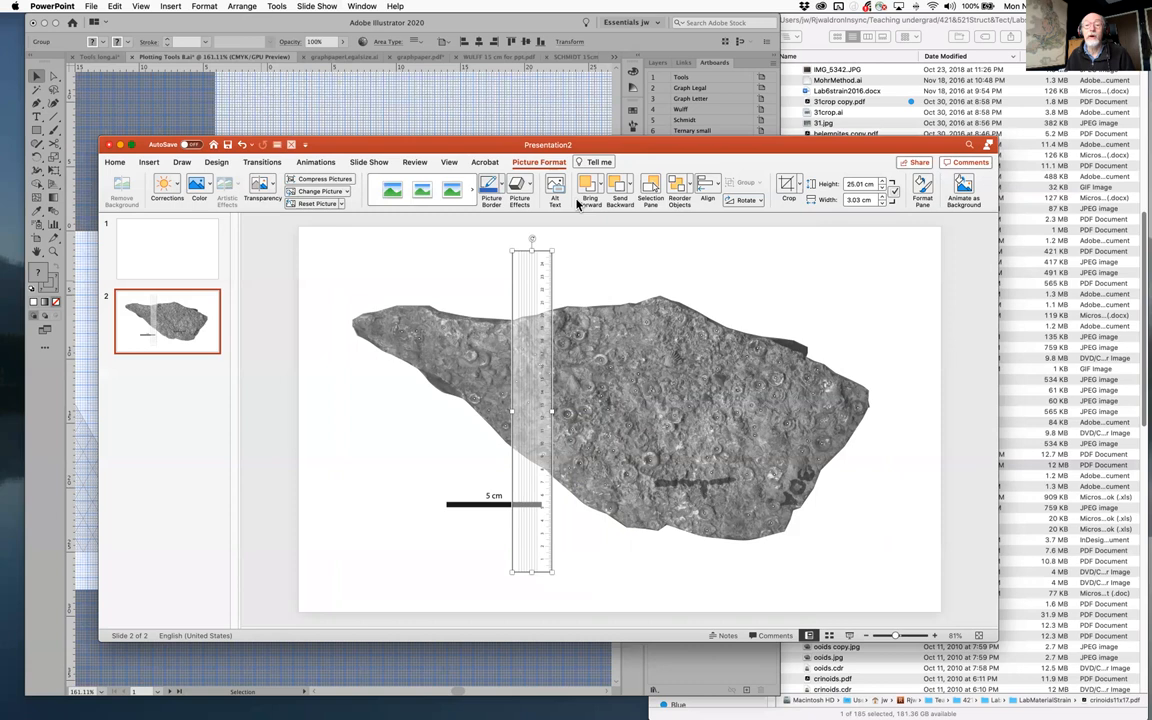
{"action": "mouse_move", "coordinate": [356, 203]}
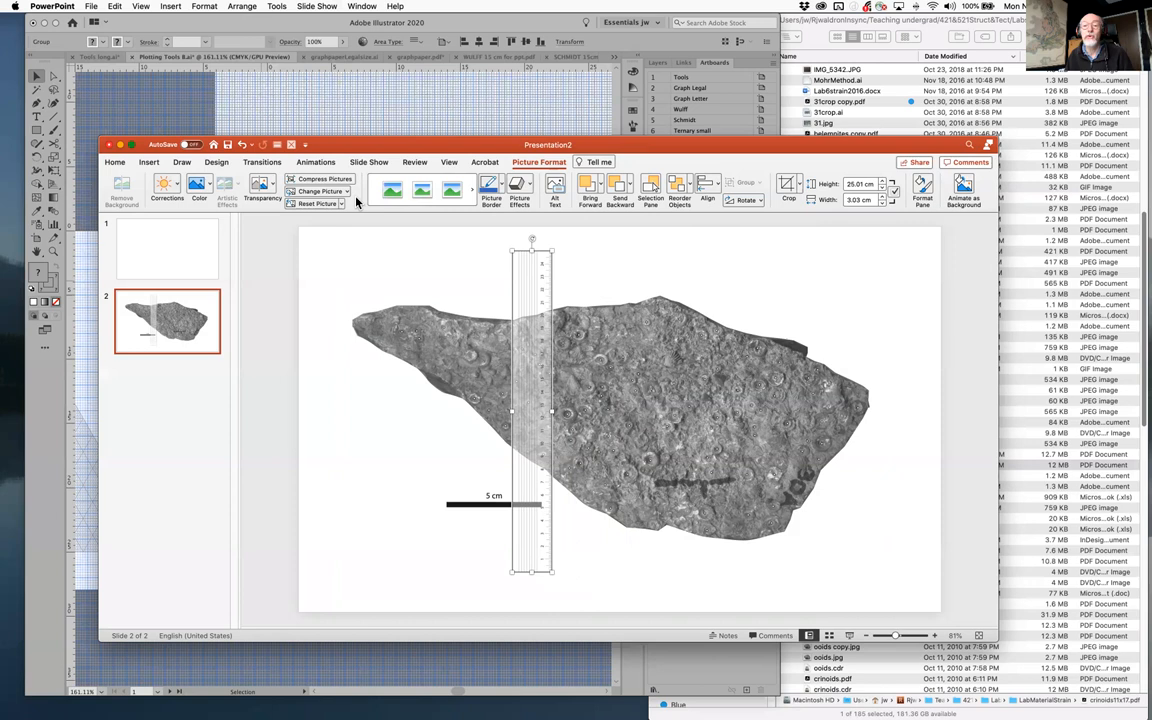
{"action": "left_click", "coordinate": [115, 162]}
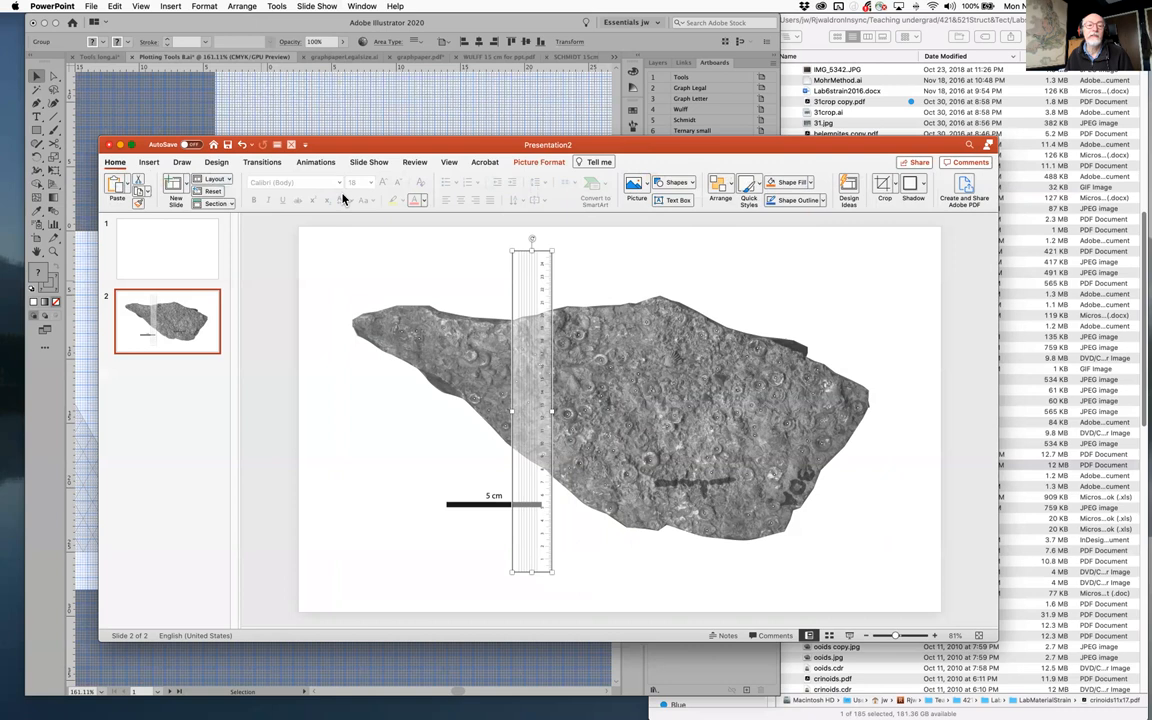
{"action": "left_click", "coordinate": [676, 182]}
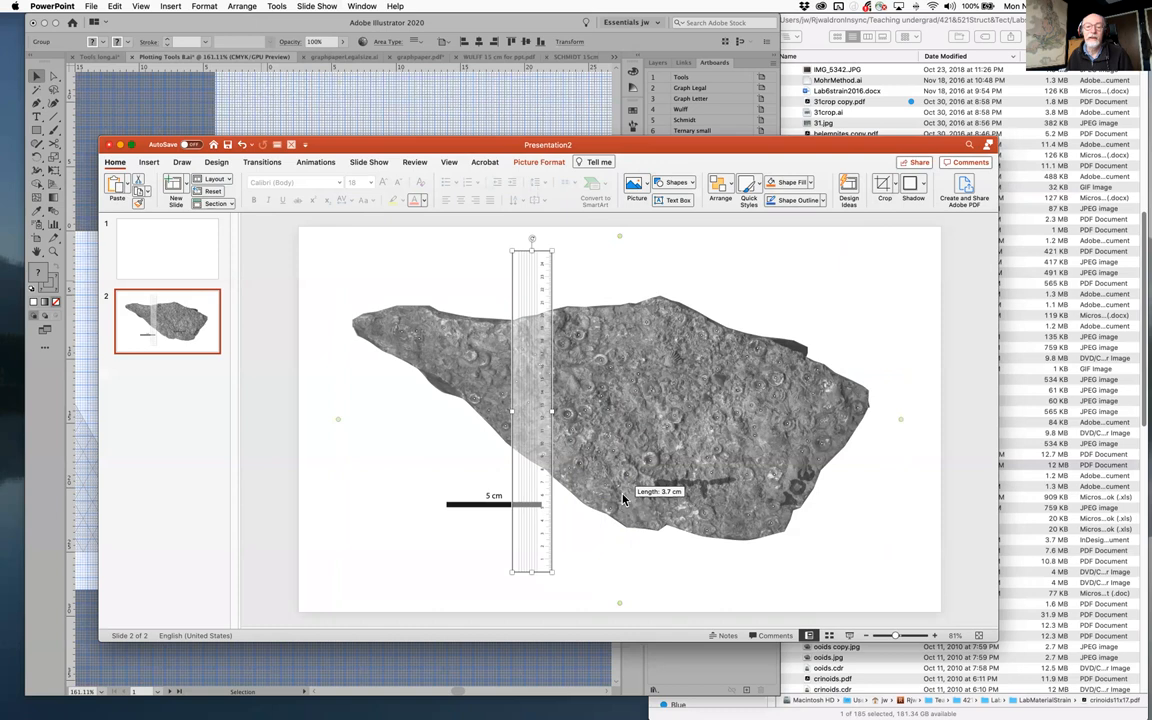
{"action": "left_click", "coordinate": [532, 410]}
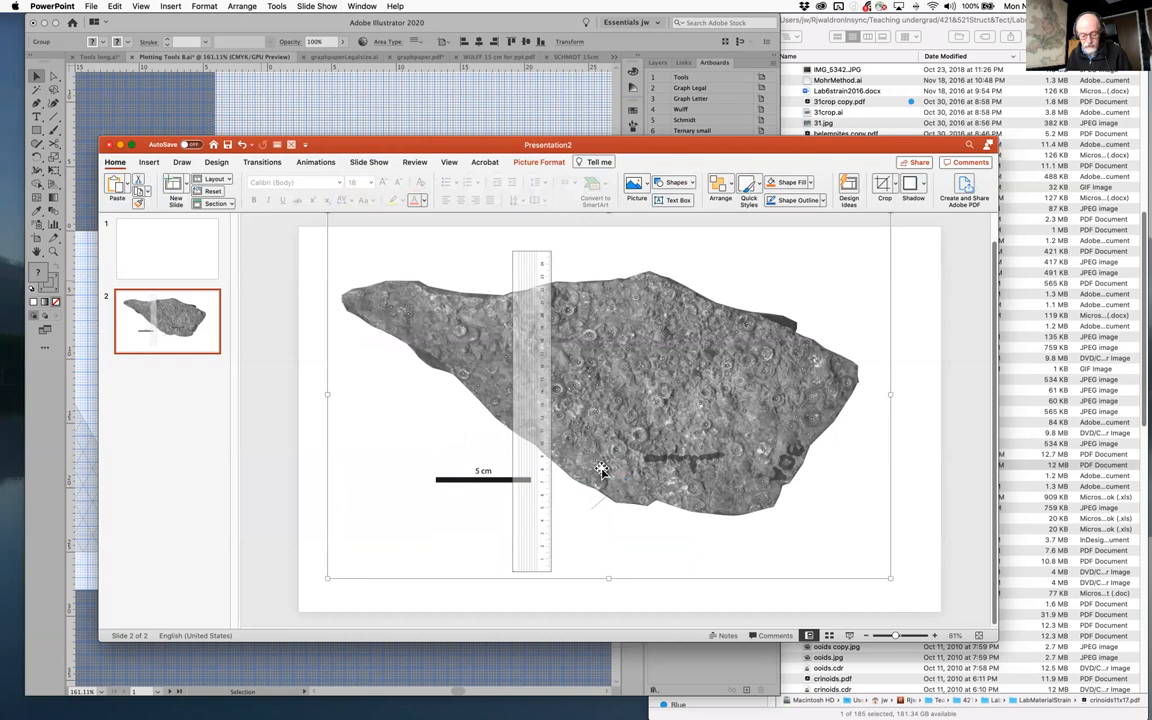
Cut the fossil photo and its 5 cm scale bar from slide 2
{"action": "left_click", "coordinate": [115, 7]}
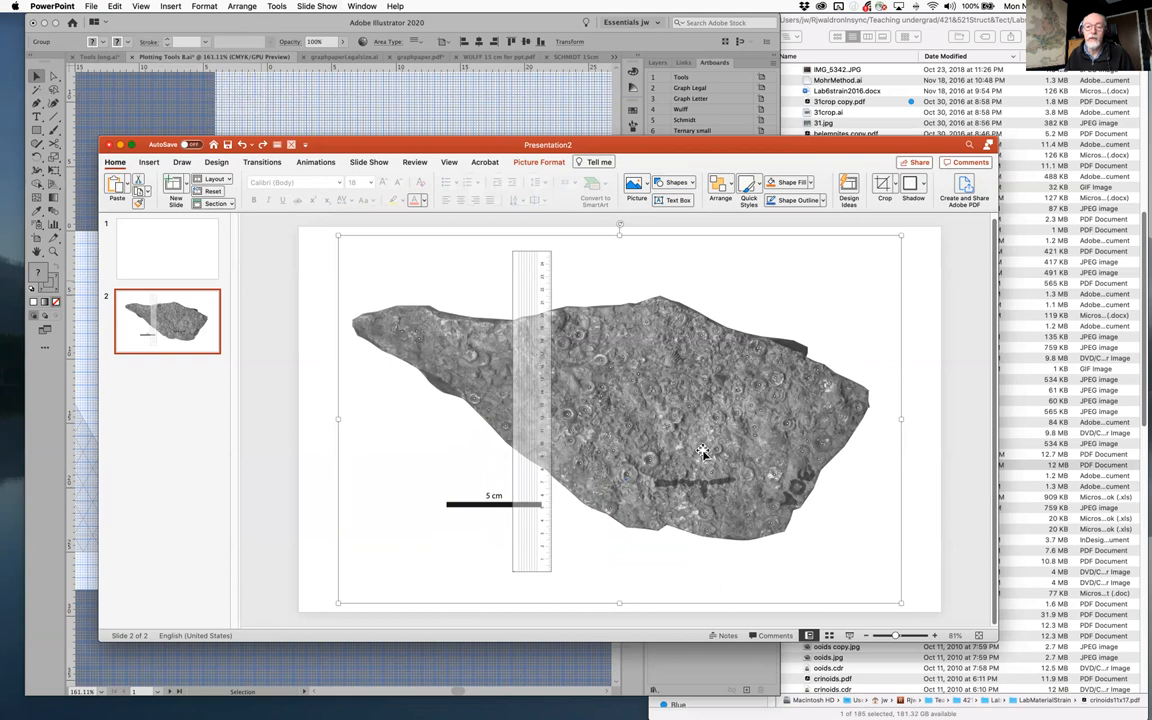
{"action": "left_click", "coordinate": [114, 6]}
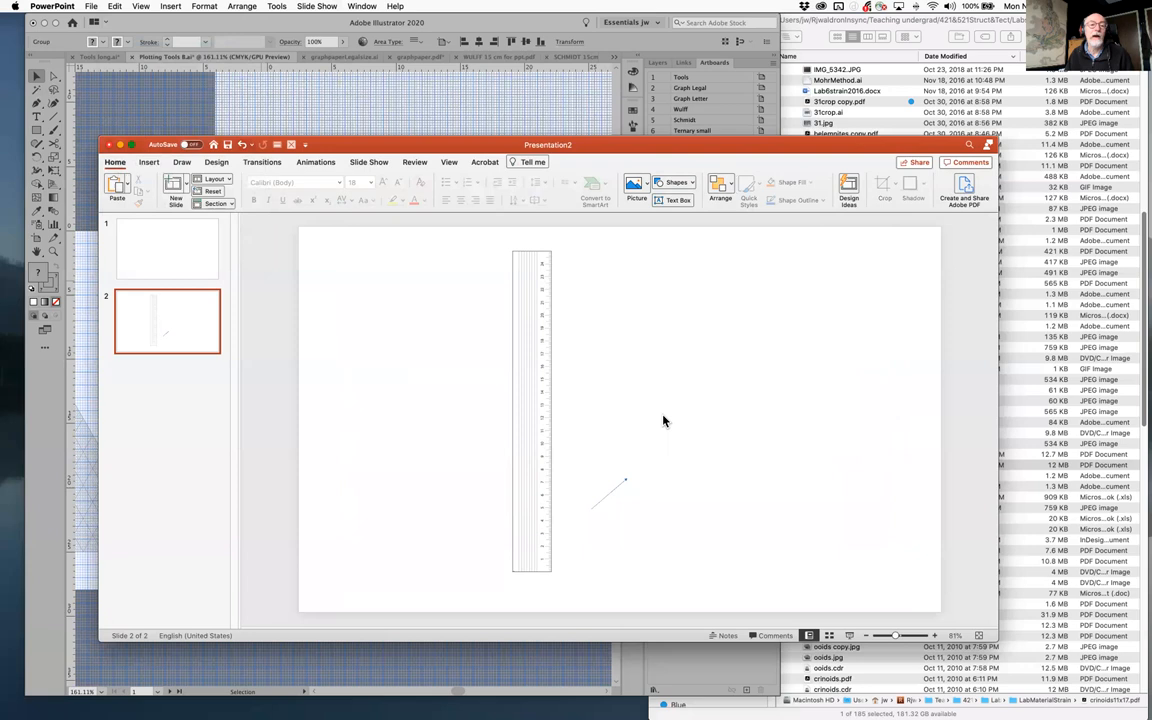
Place the fossil photo in a Slide Master layout and rename that layout Crinoids
{"action": "left_click", "coordinate": [140, 6]}
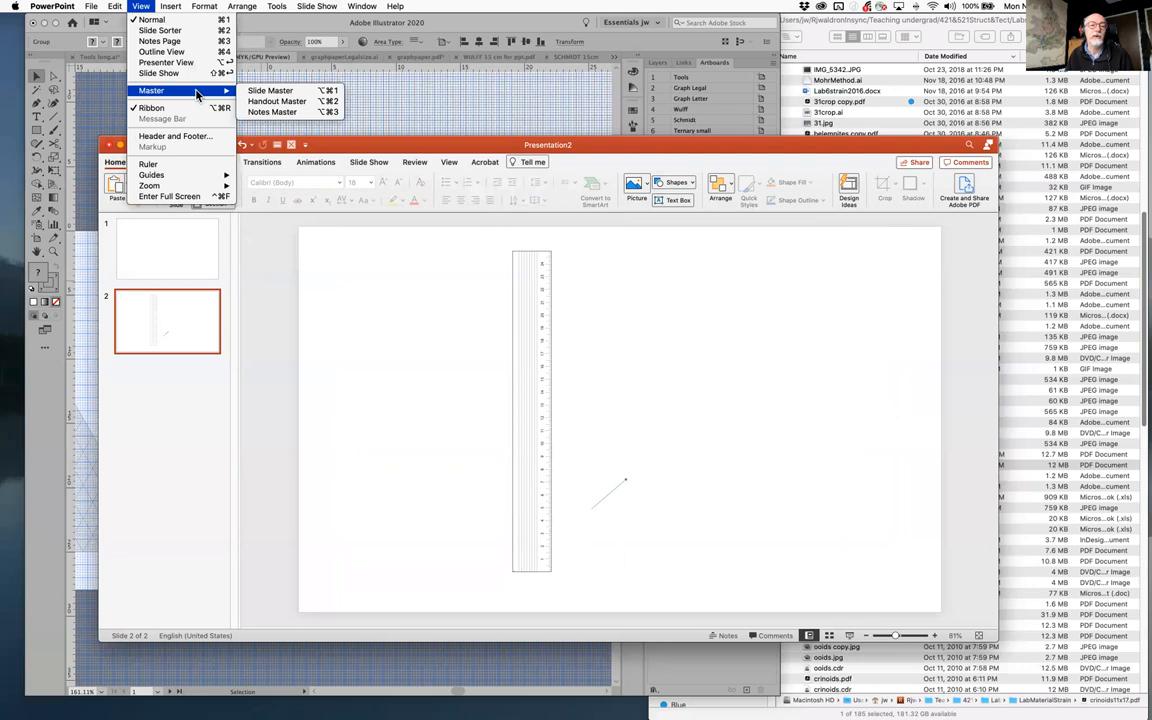
{"action": "left_click", "coordinate": [271, 90]}
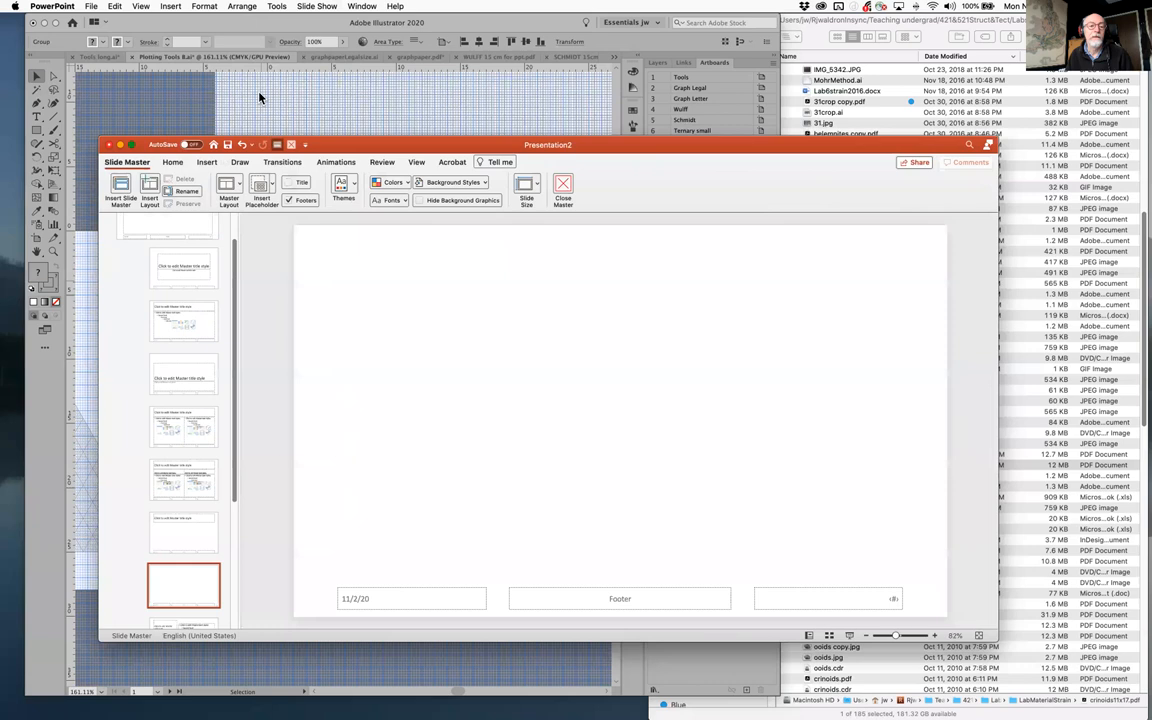
{"action": "mouse_move", "coordinate": [640, 527]}
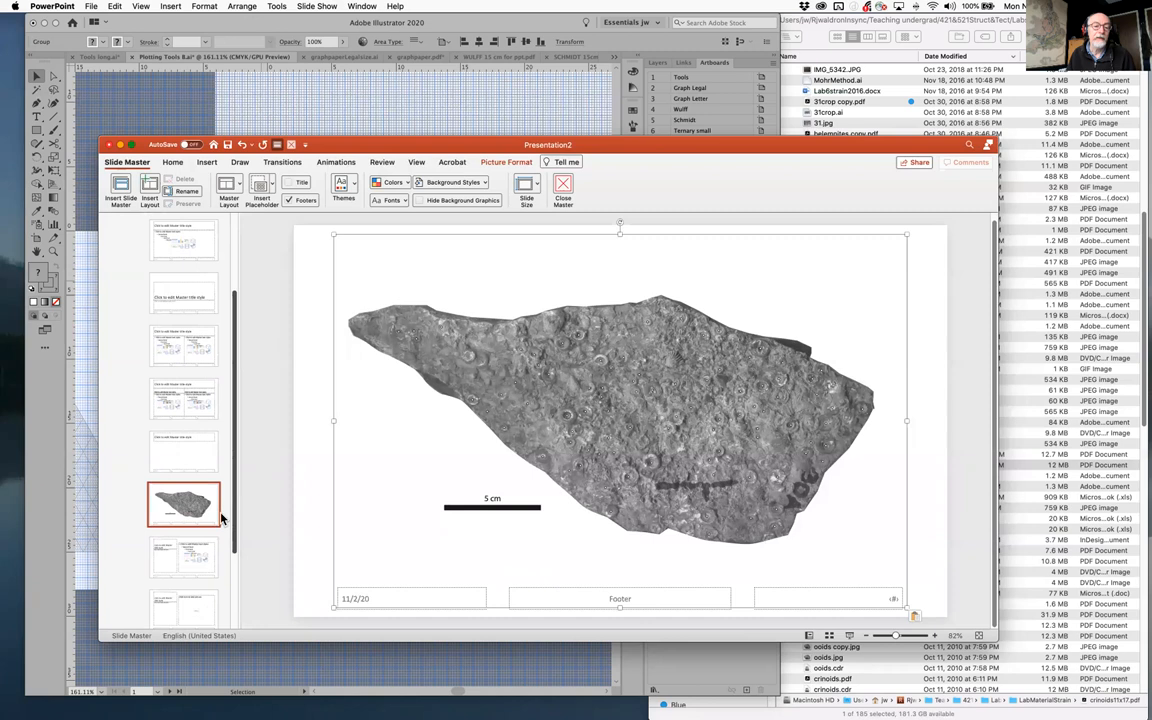
{"action": "right_click", "coordinate": [183, 503]}
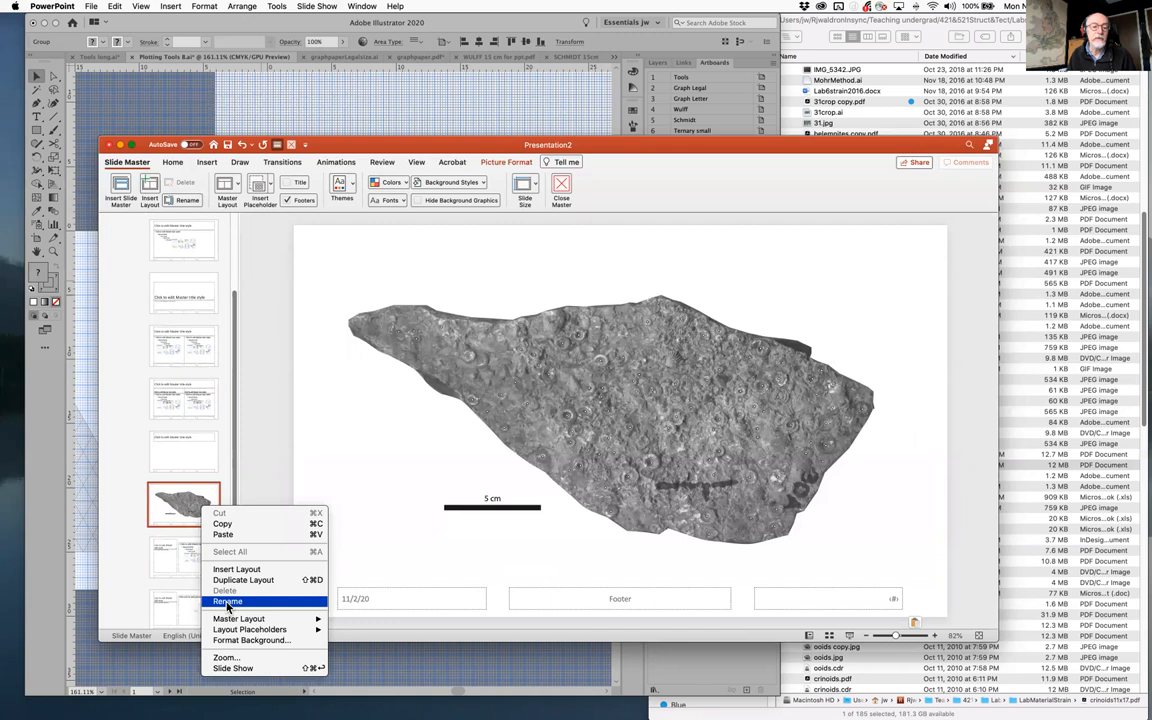
{"action": "left_click", "coordinate": [227, 601]}
{"action": "type", "text": "Crinoids"}
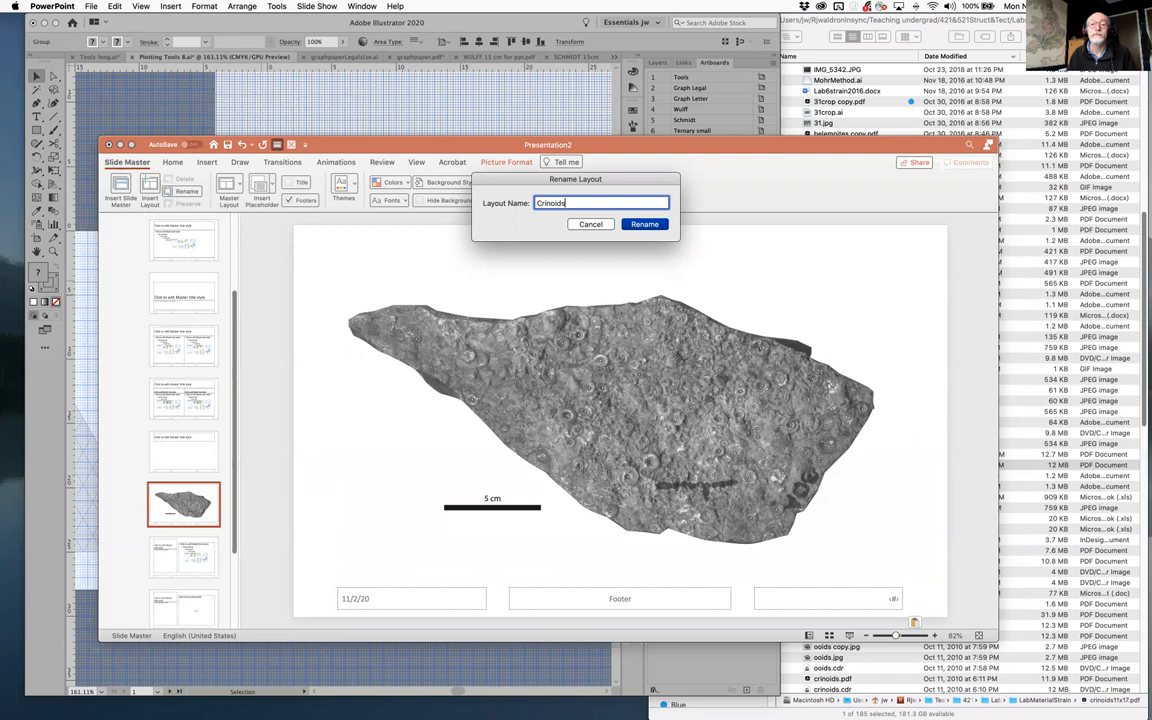
{"action": "left_click", "coordinate": [644, 223]}
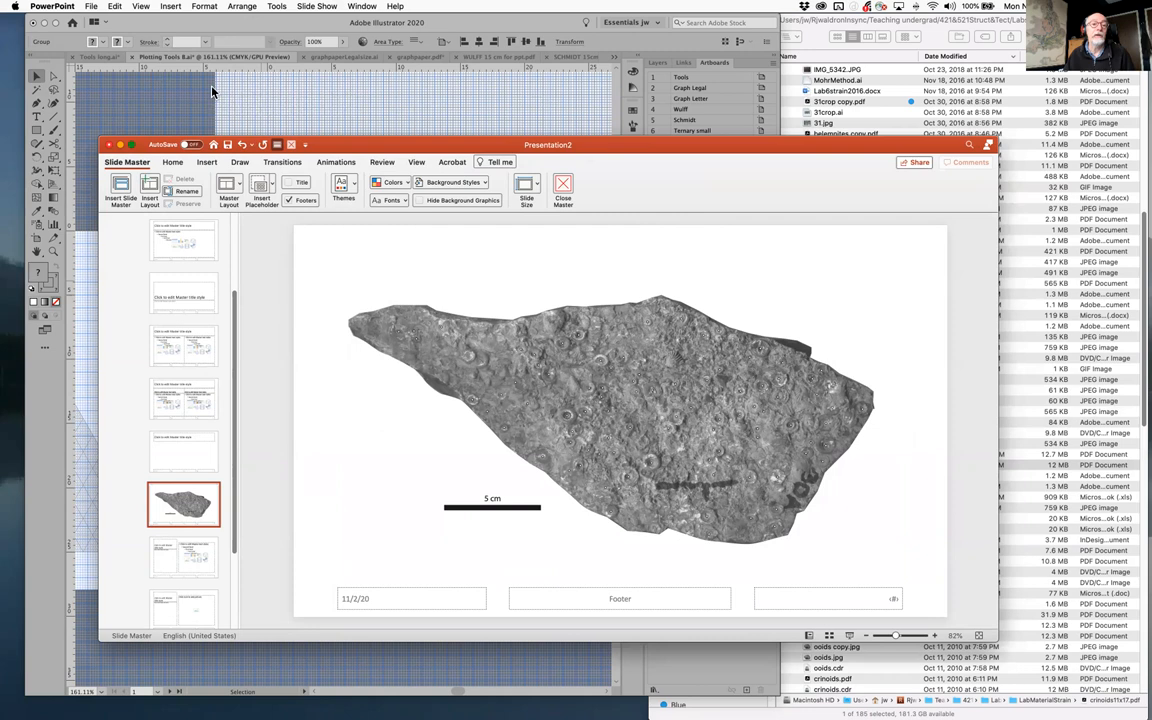
Leave Master View, move the ruler to the fossil's right end, and confirm the fossil is locked
{"action": "left_click", "coordinate": [563, 189]}
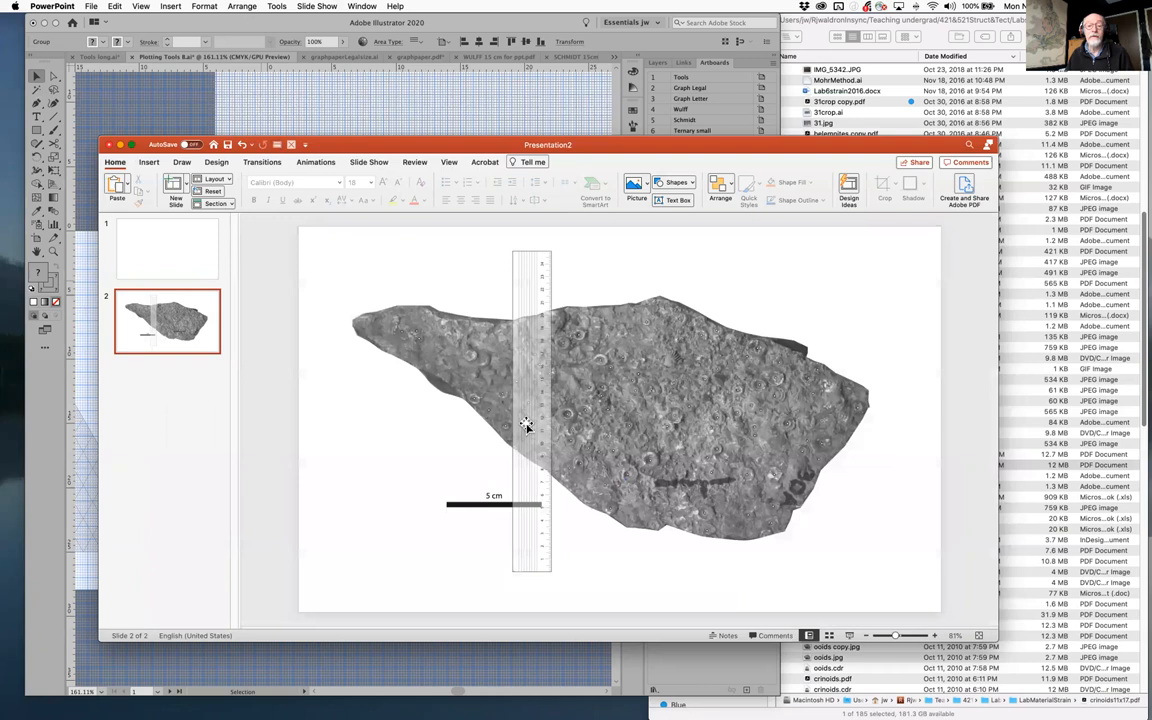
{"action": "left_click_drag", "start_coordinate": [530, 415], "coordinate": [790, 420]}
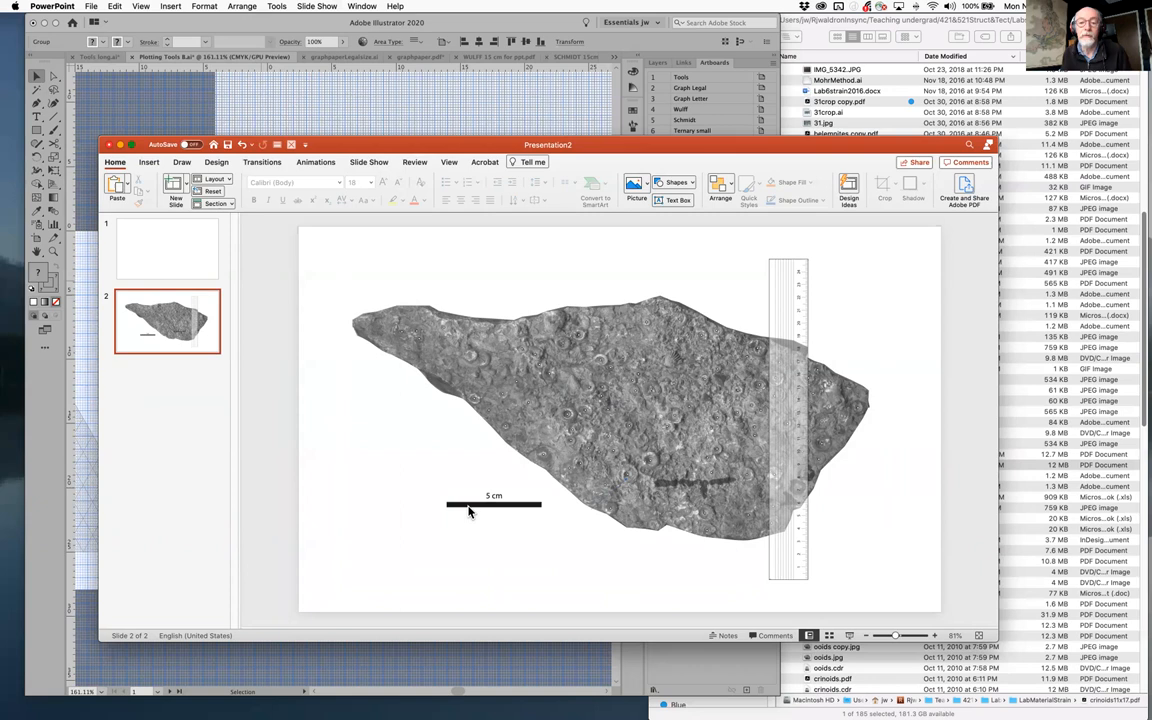
{"action": "mouse_move", "coordinate": [555, 481]}
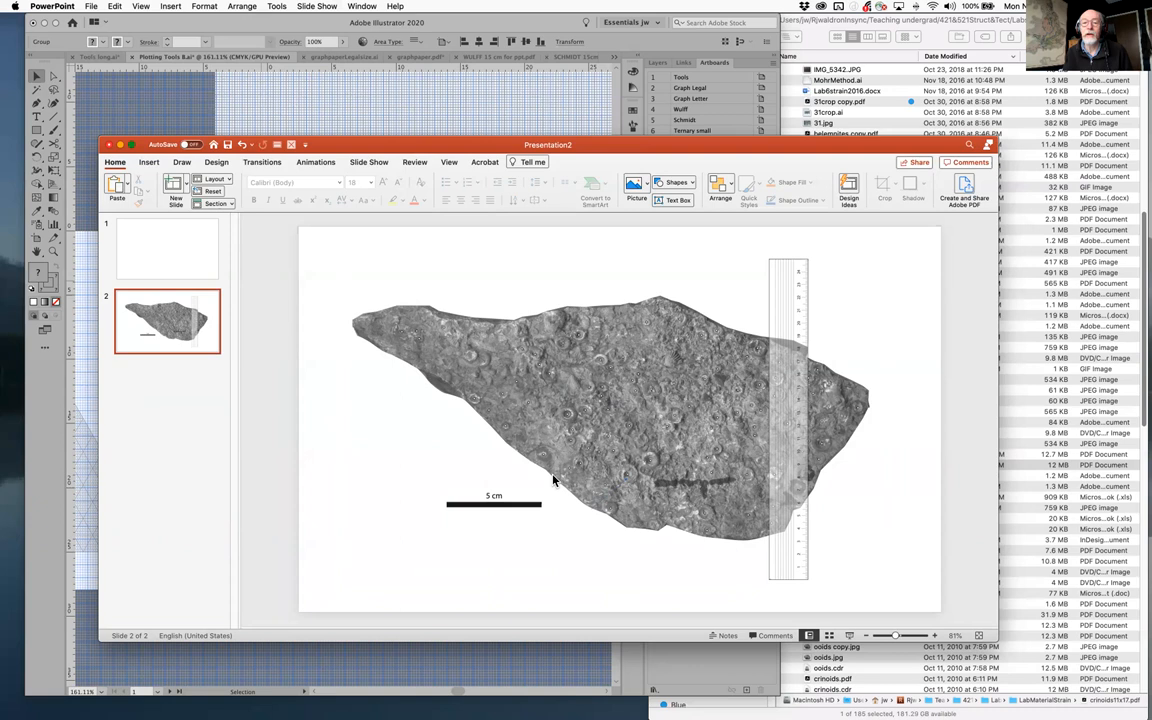
{"action": "left_click", "coordinate": [676, 182]}
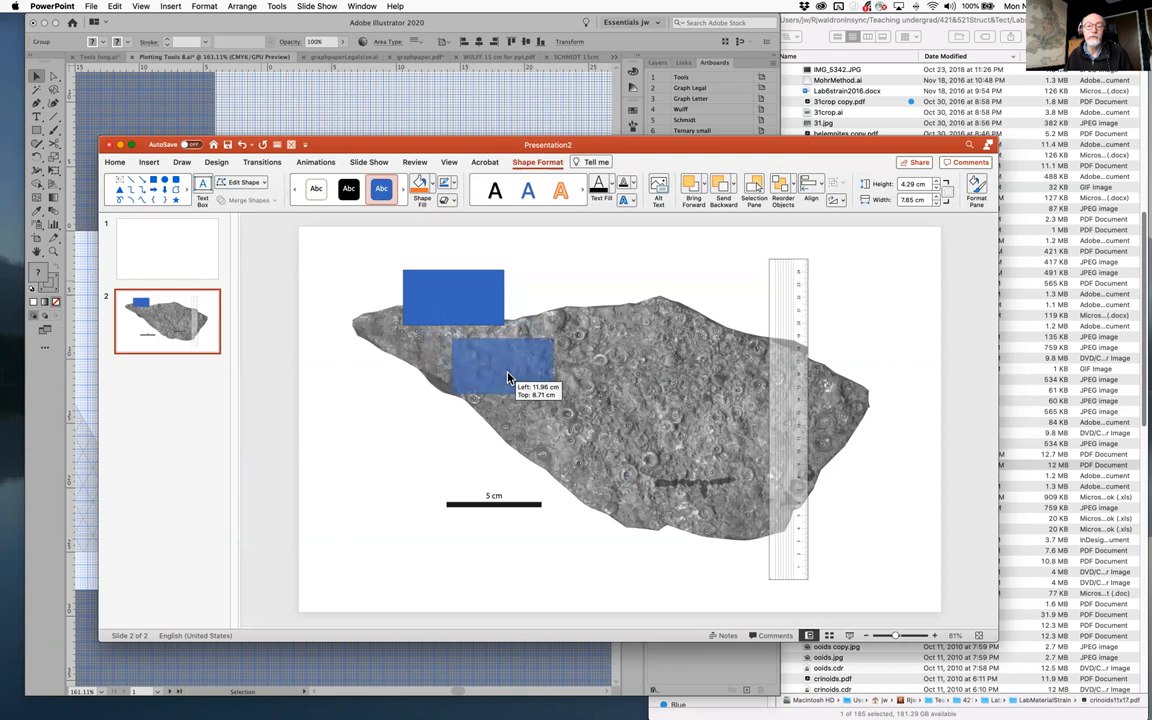
Place four rectangle copies over the fossil, the lowest just left of the 5 cm scale bar
{"action": "left_click_drag", "start_coordinate": [490, 365], "coordinate": [403, 468]}
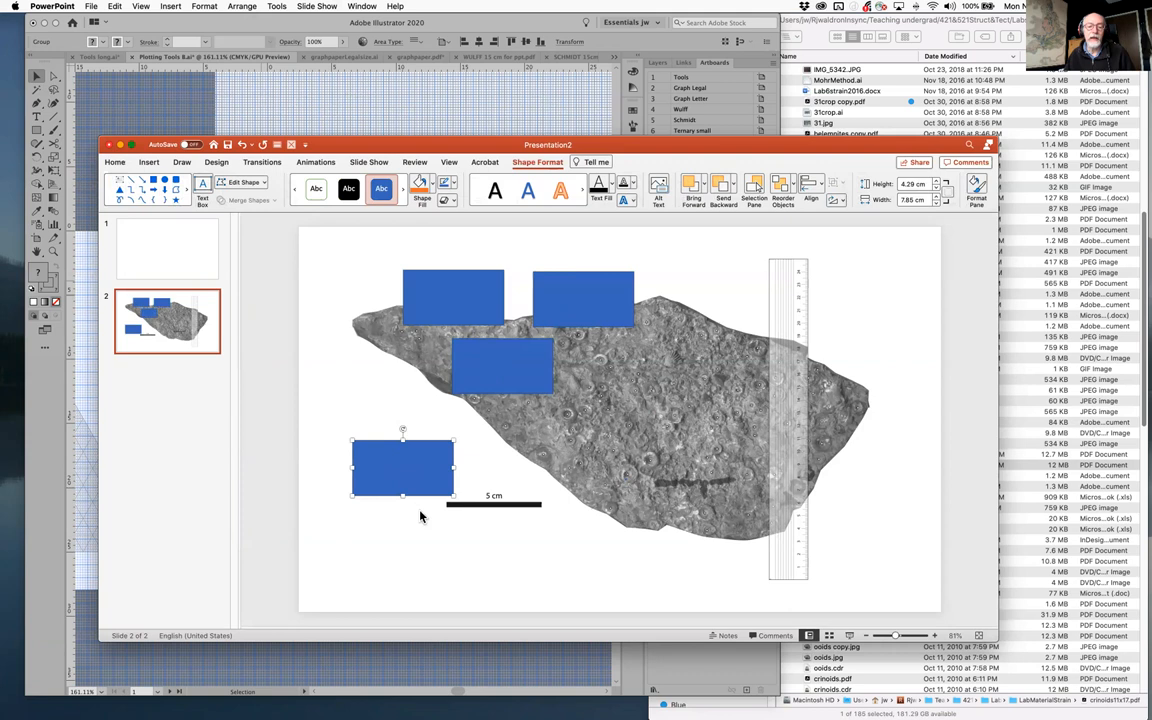
{"action": "left_click_drag", "start_coordinate": [403, 468], "coordinate": [427, 465]}
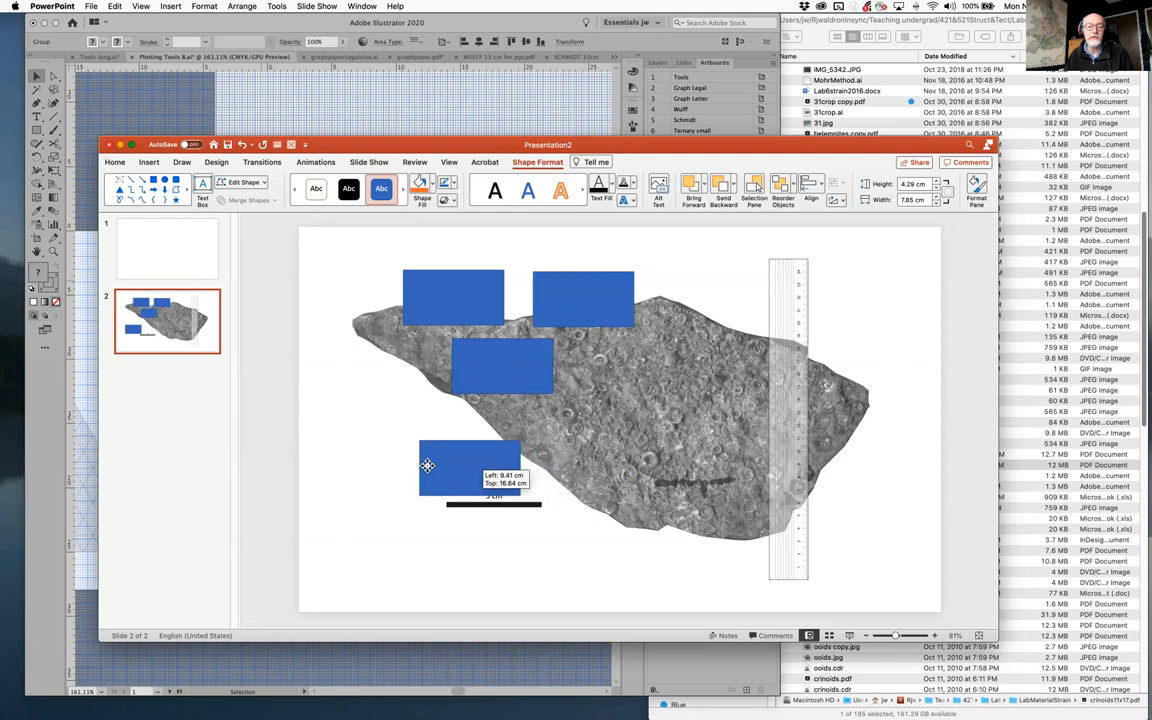
{"action": "left_click_drag", "start_coordinate": [468, 468], "coordinate": [430, 440]}
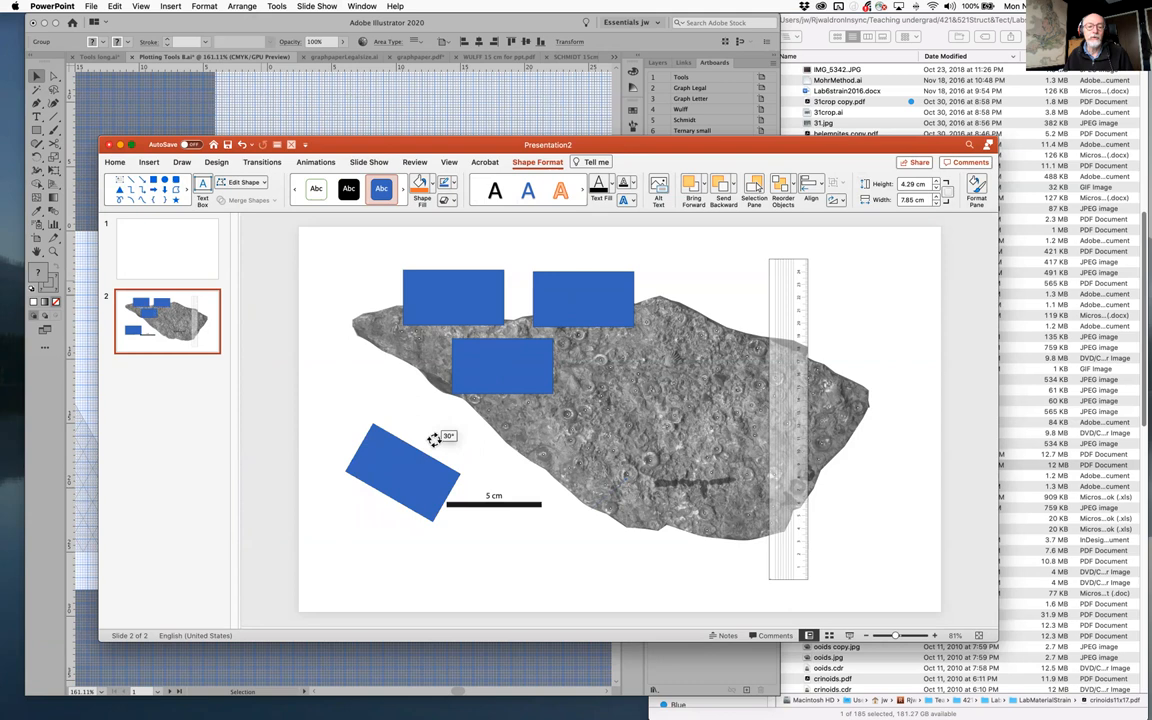
{"action": "left_click_drag", "start_coordinate": [405, 470], "coordinate": [403, 468]}
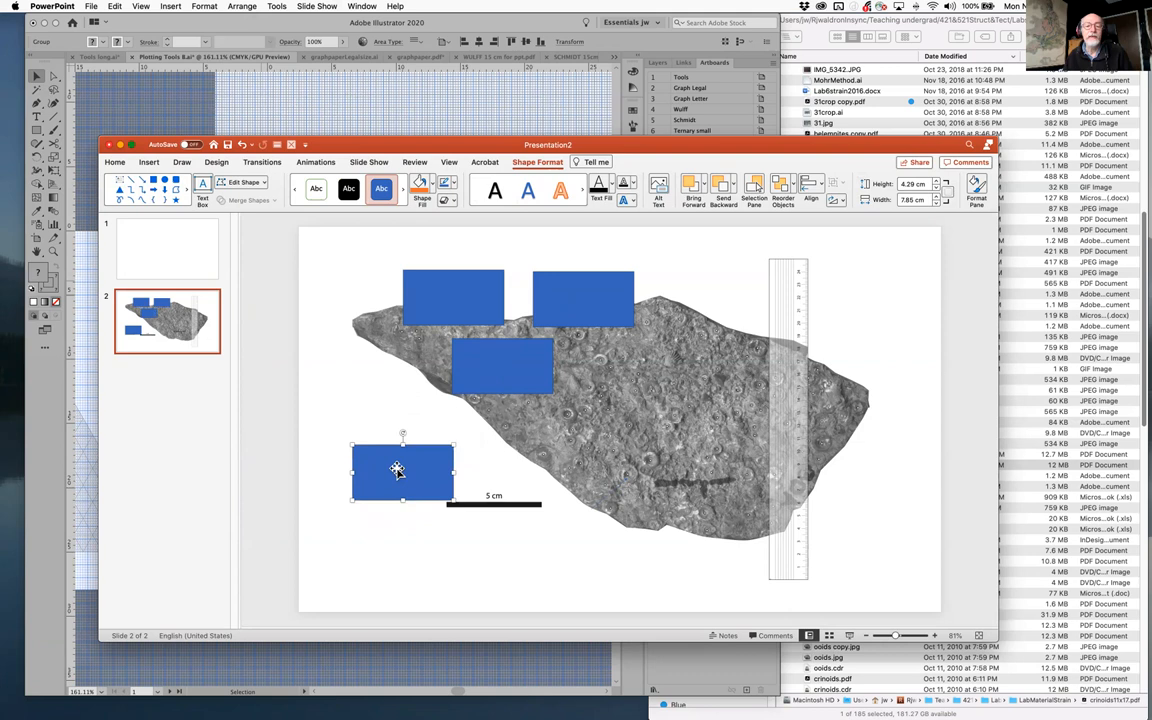
Rotate the lower rectangle 27° through Size and Position and move it onto the middle rectangle
{"action": "right_click", "coordinate": [398, 470]}
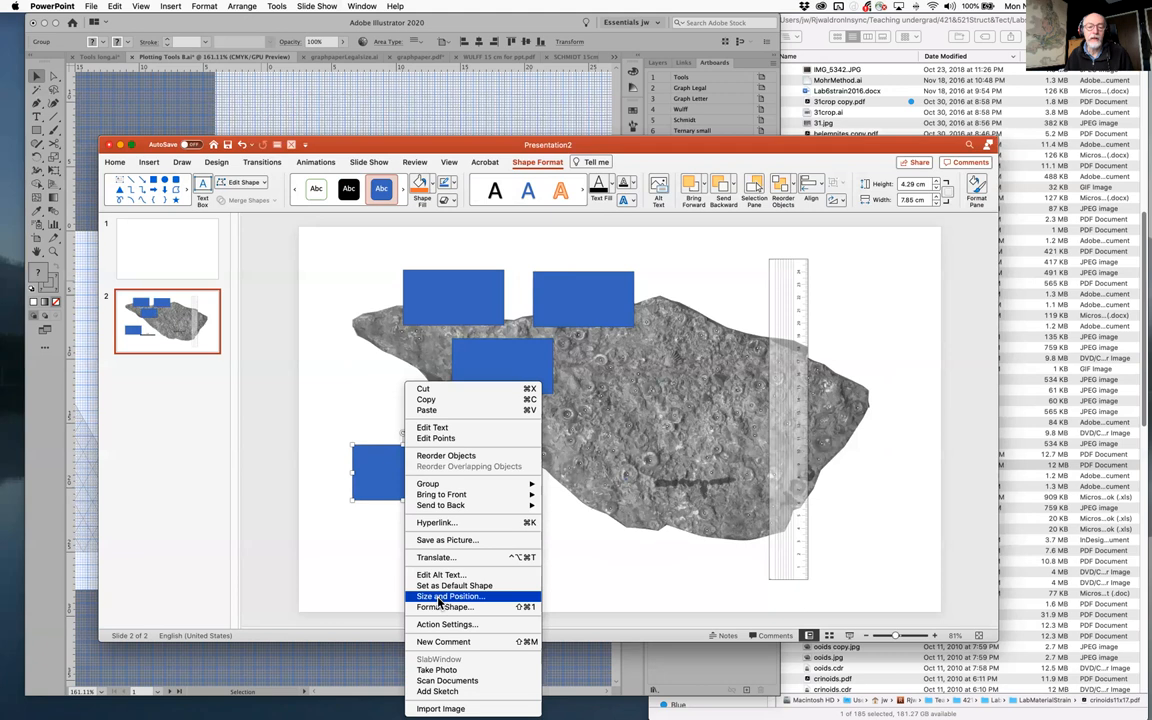
{"action": "left_click", "coordinate": [449, 596]}
{"action": "type", "text": "27"}
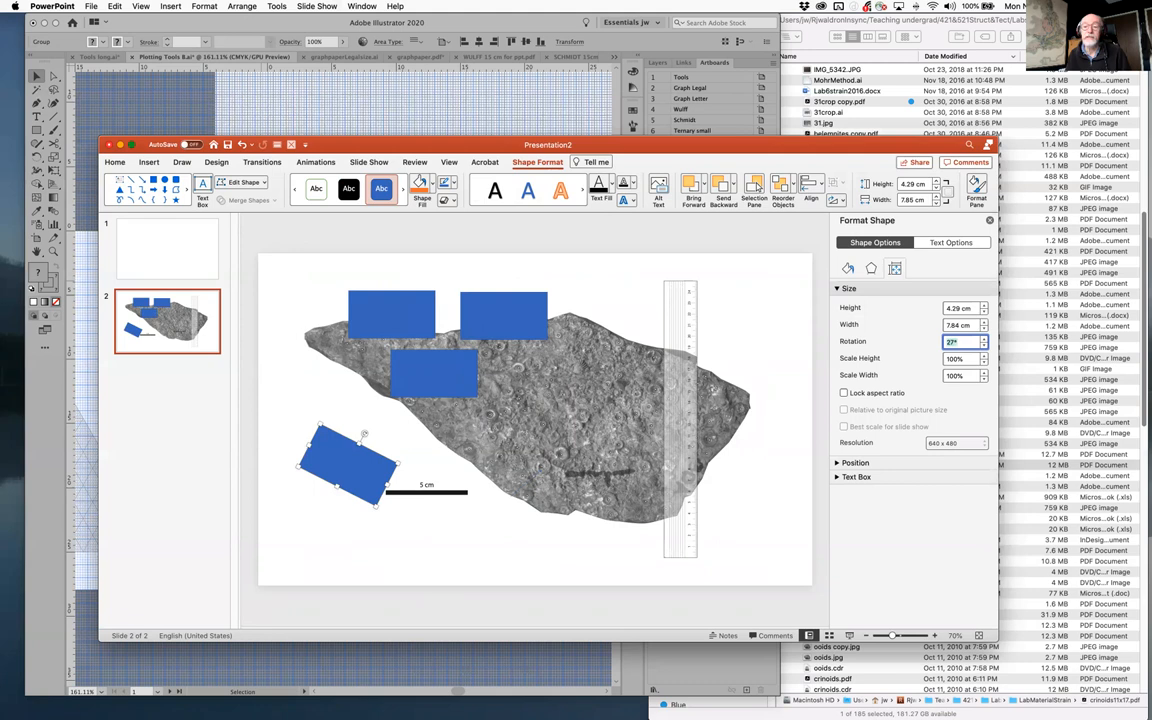
{"action": "mouse_move", "coordinate": [342, 469]}
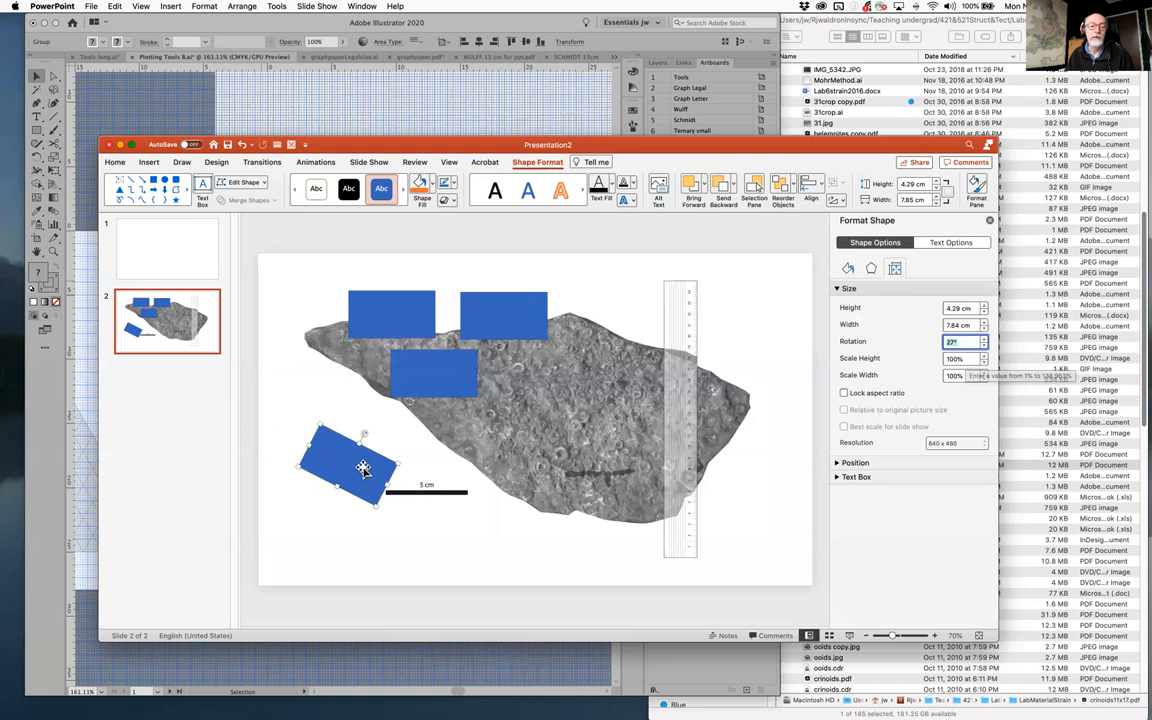
{"action": "left_click_drag", "start_coordinate": [363, 468], "coordinate": [430, 375]}
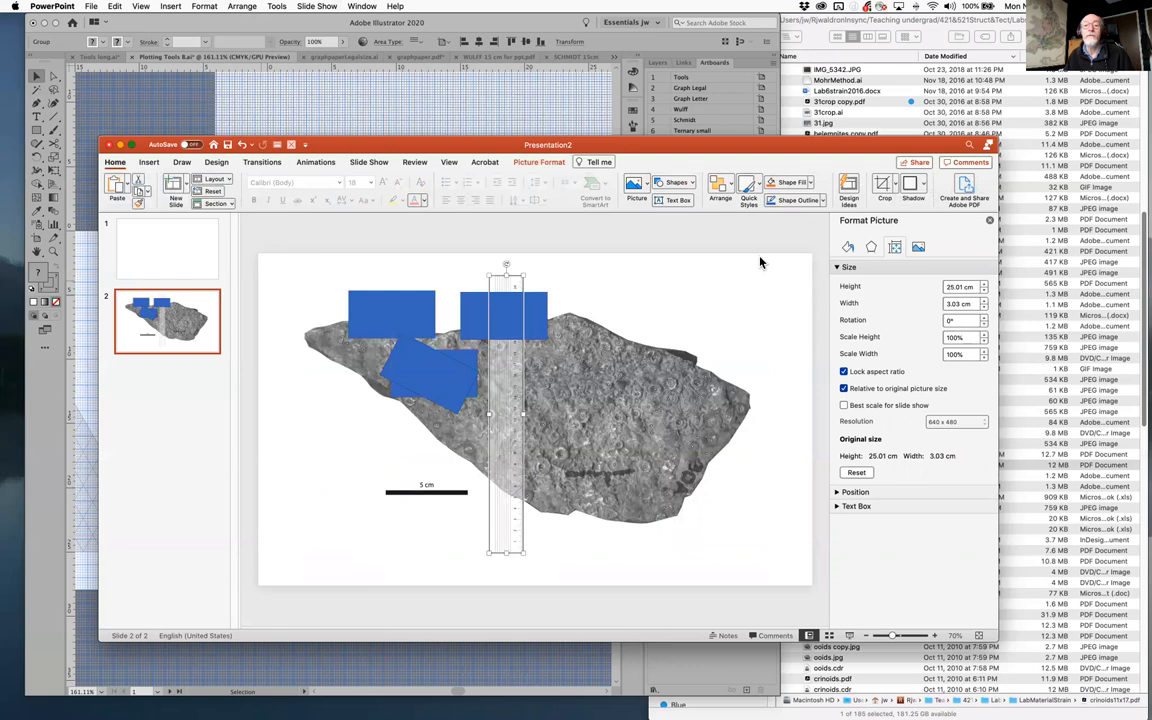
Open the Selection Pane and bring the ruler picture above the rectangles
{"action": "left_click", "coordinate": [721, 185]}
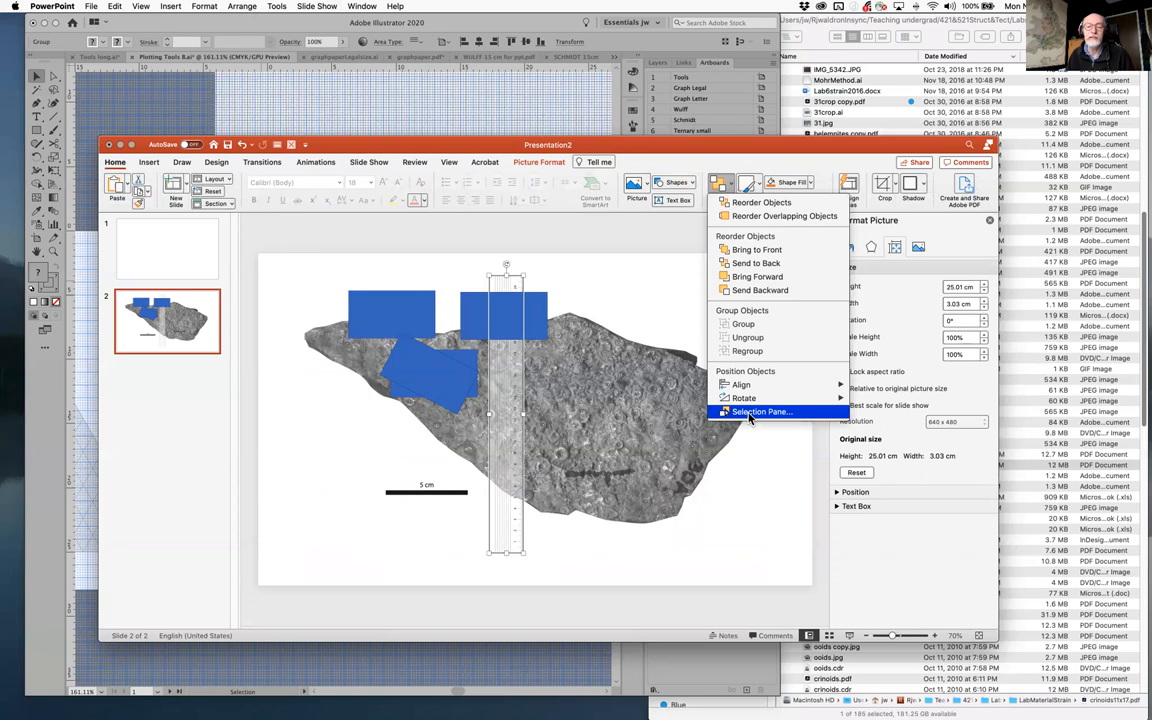
{"action": "left_click", "coordinate": [760, 411]}
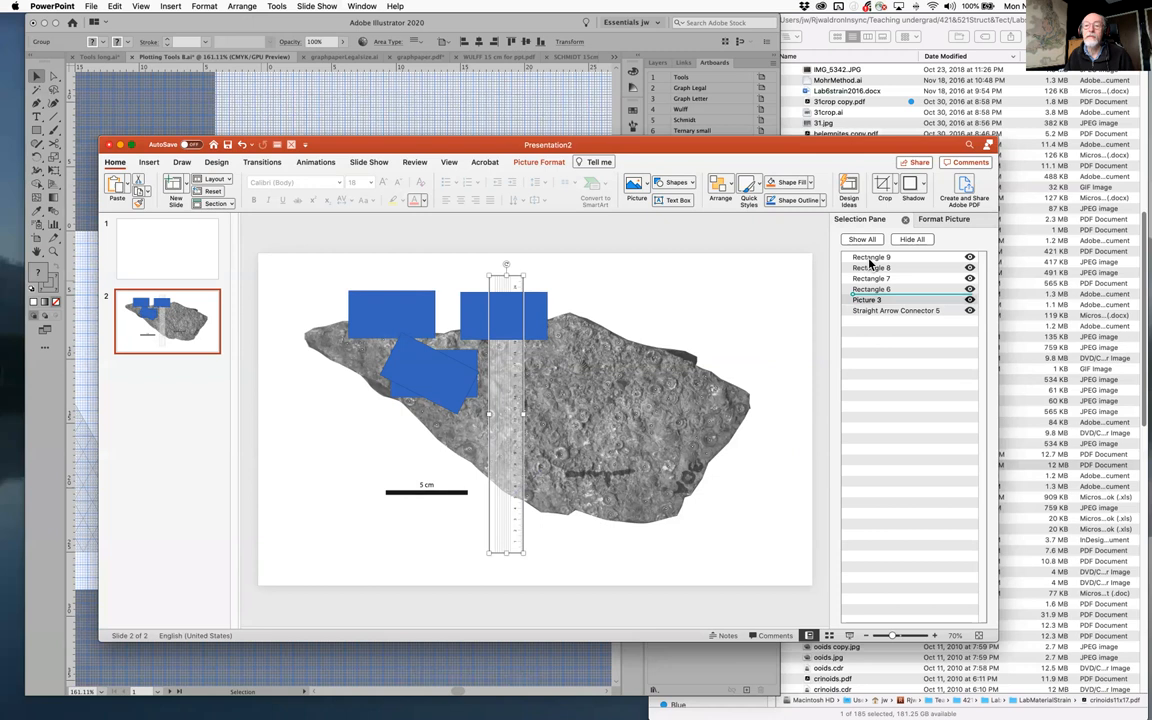
{"action": "left_click", "coordinate": [969, 288]}
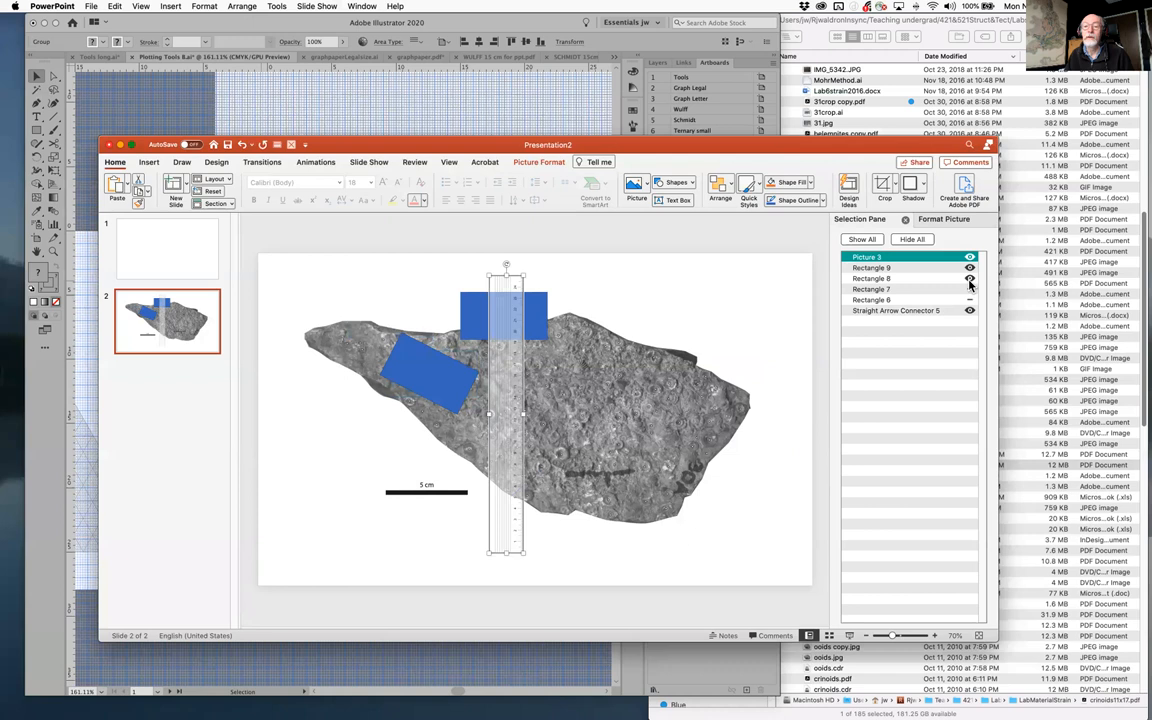